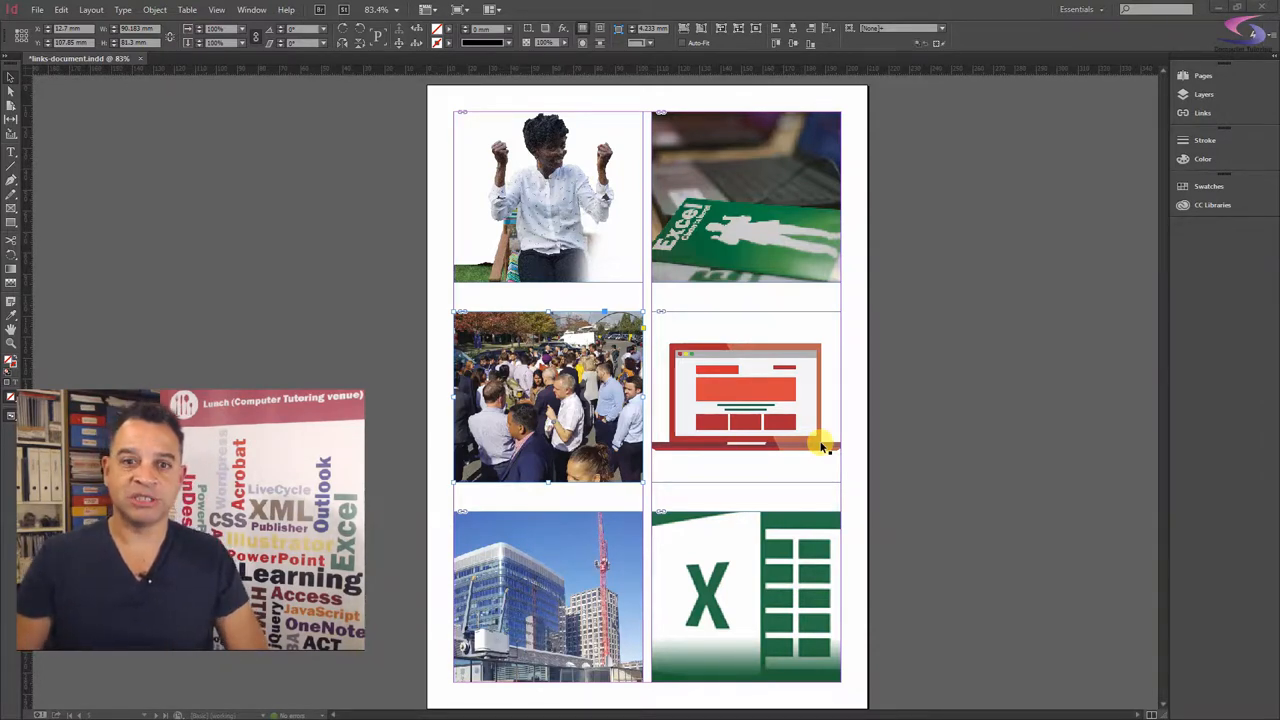
mouse_move(1036, 256)
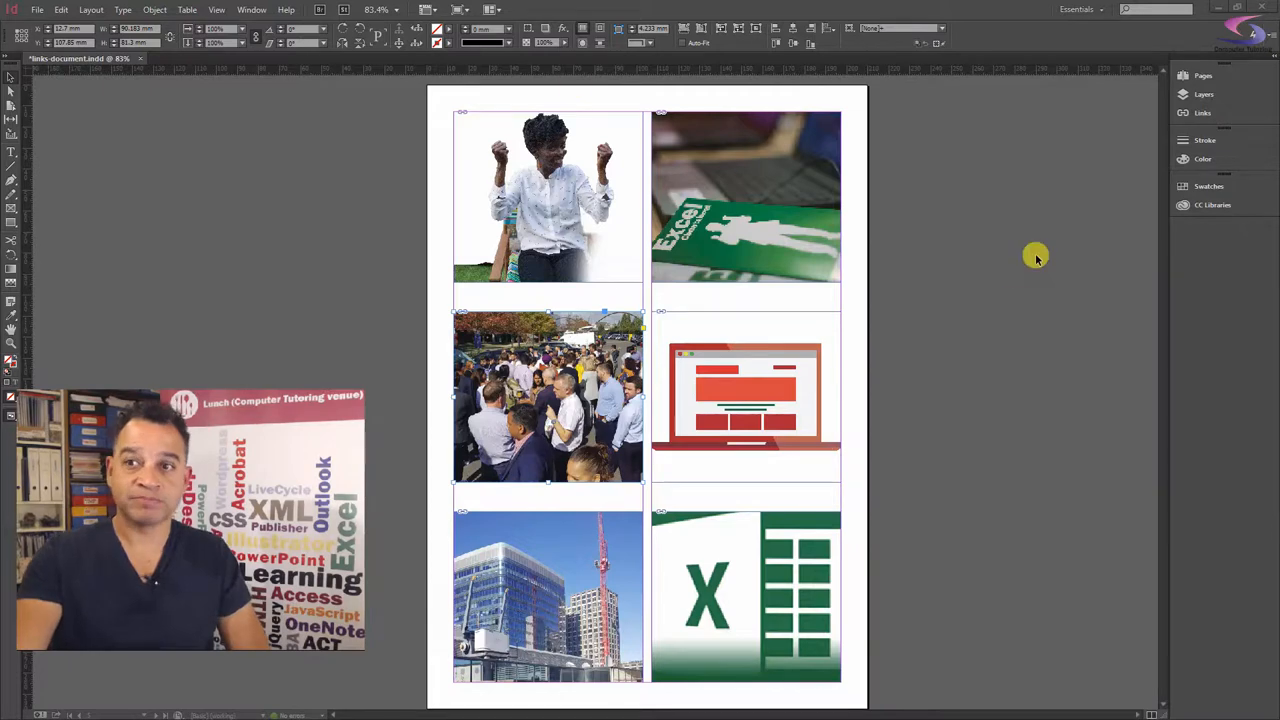
Step: Show the Links panel listing the document's placed images beside the photo page
scroll(down, 3)
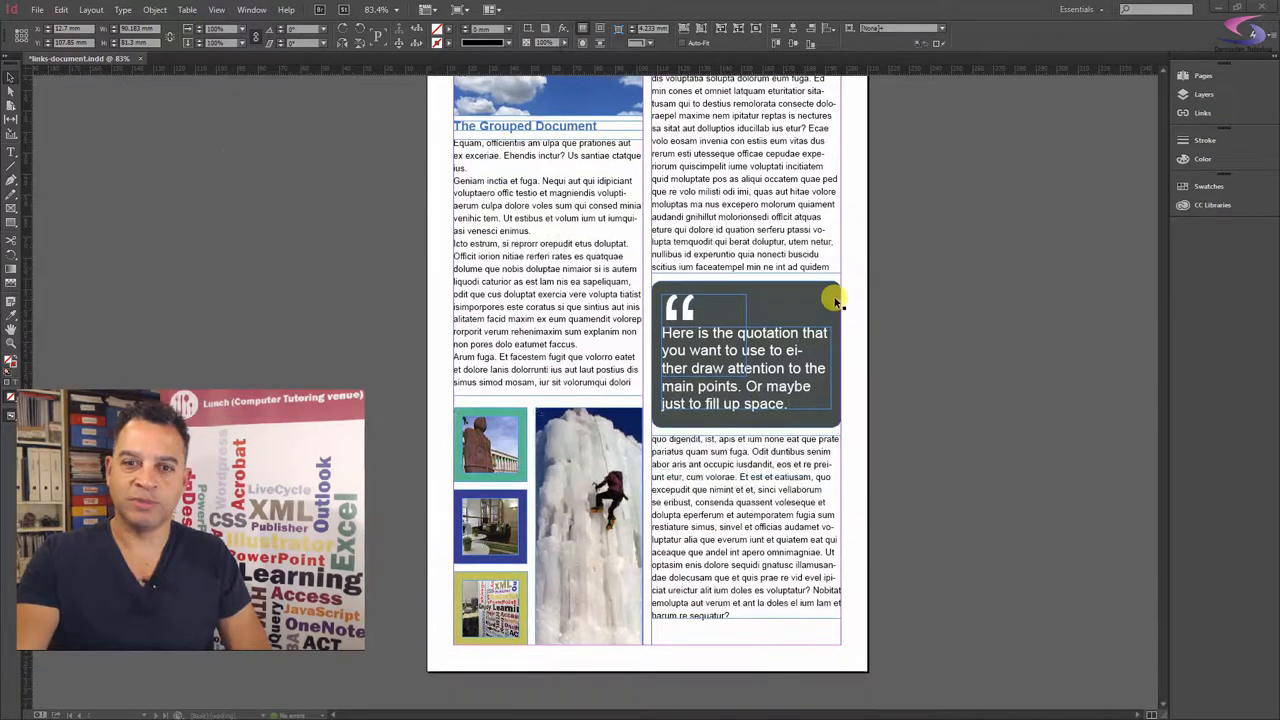
scroll(down, 3)
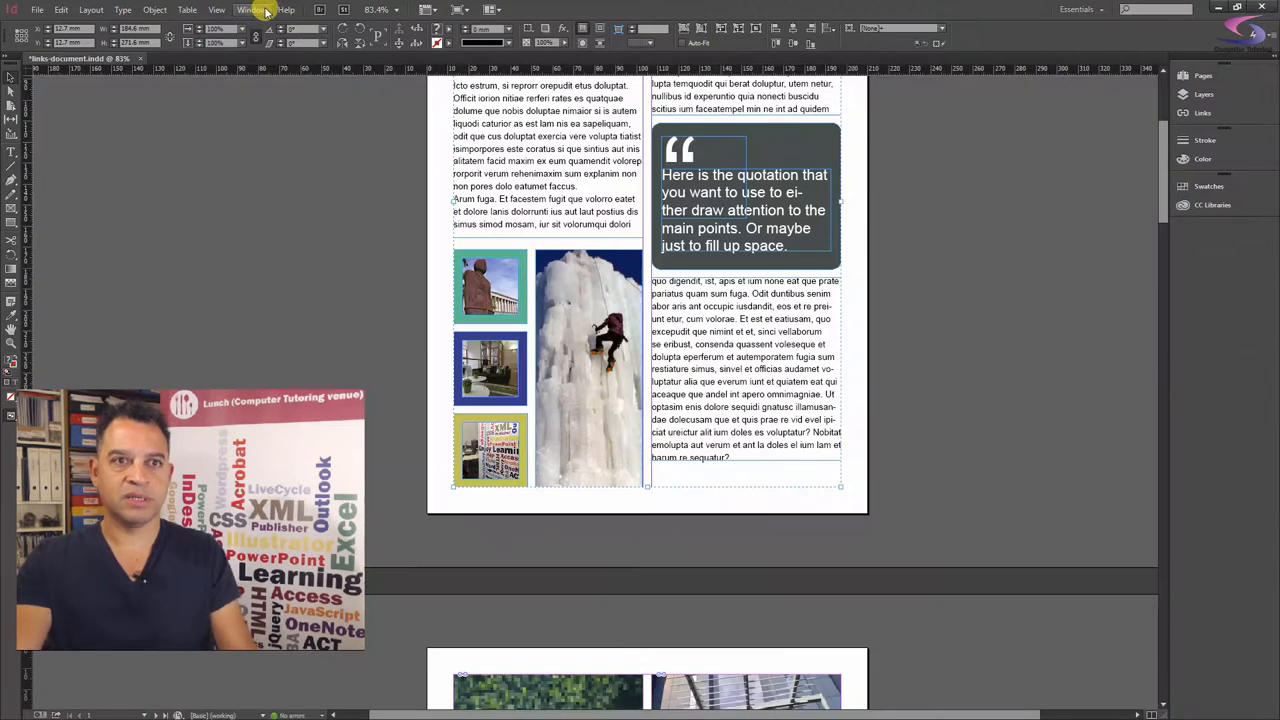
click(244, 12)
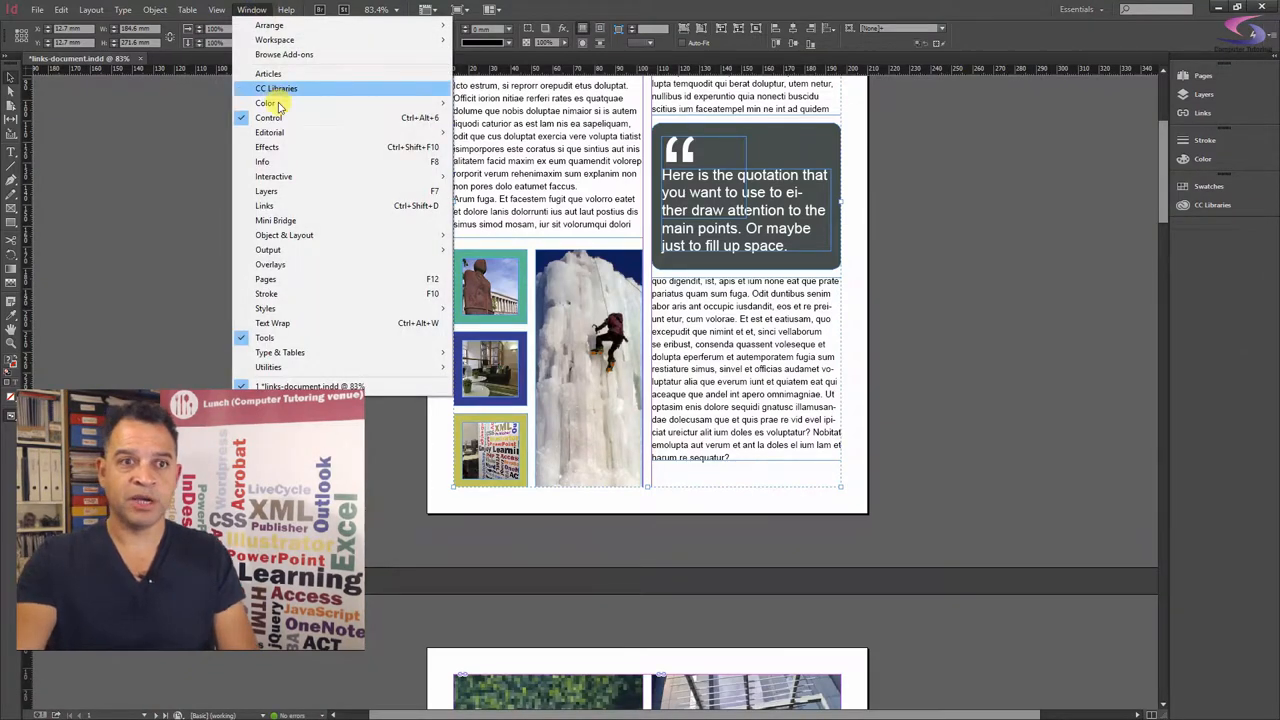
click(264, 204)
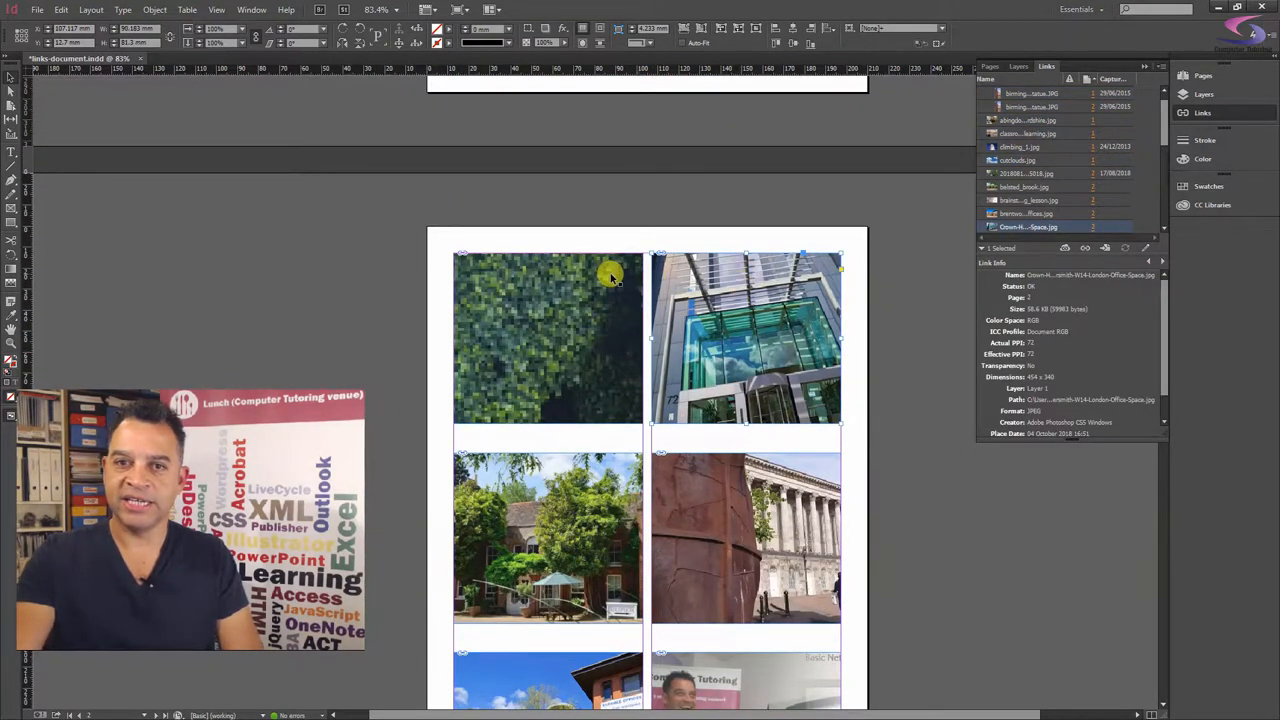
Step: Select the hedge sculpture photo's link in the Links panel to see its details
click(1036, 172)
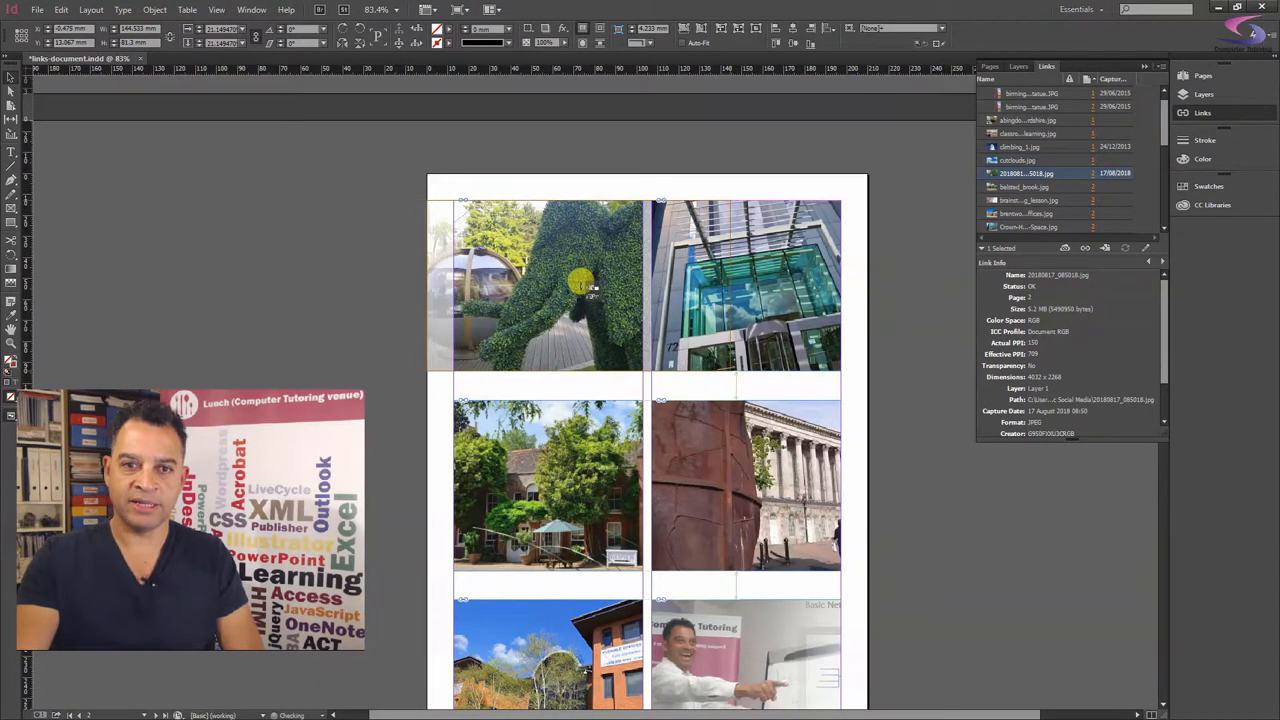
click(568, 284)
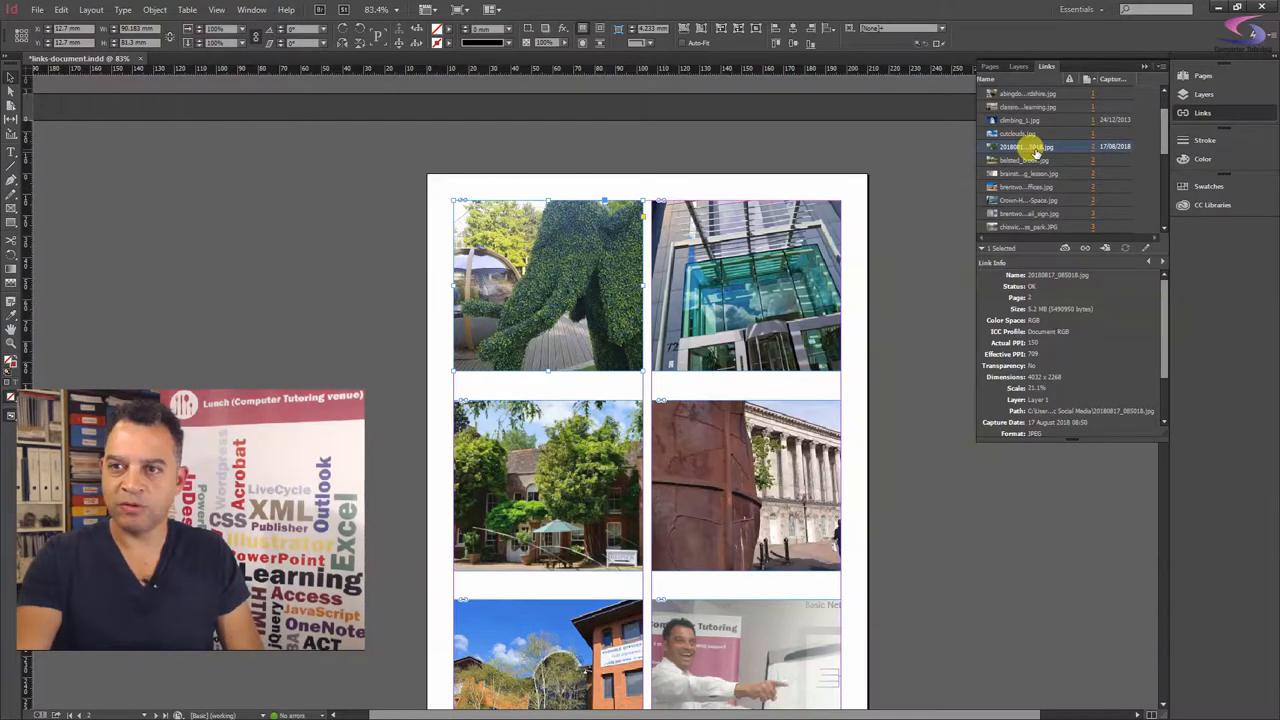
click(1154, 64)
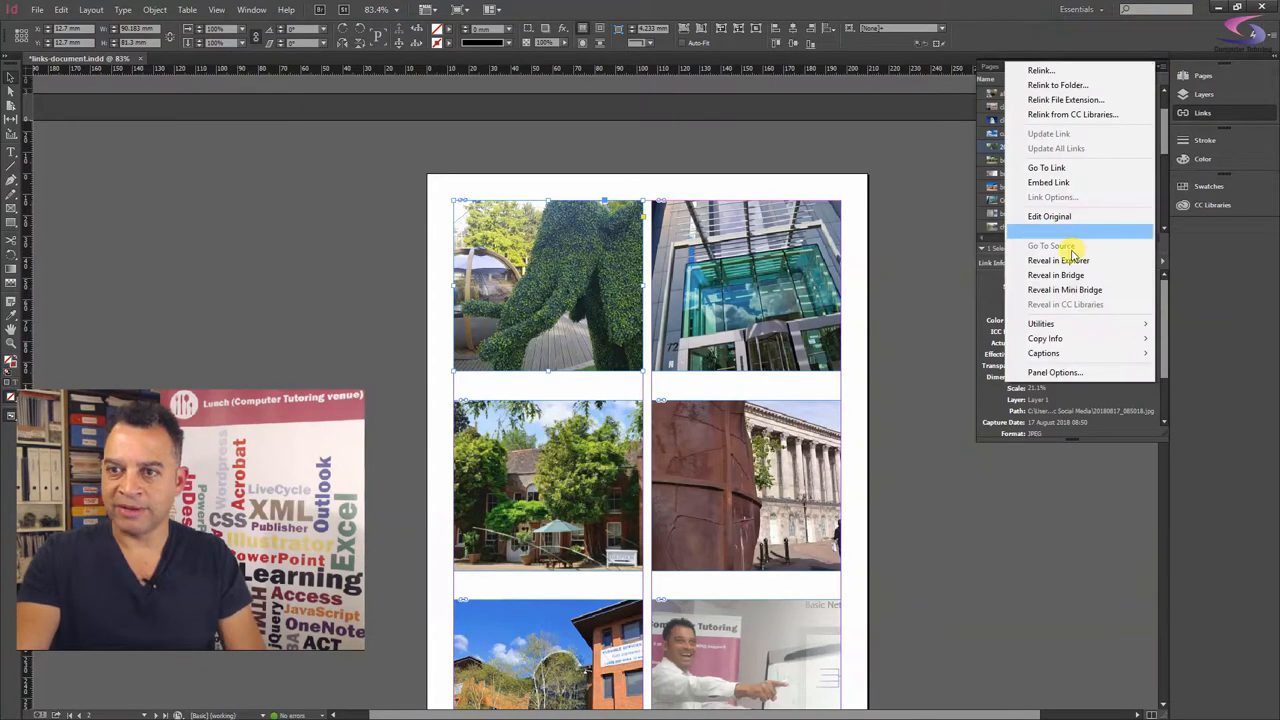
click(1056, 372)
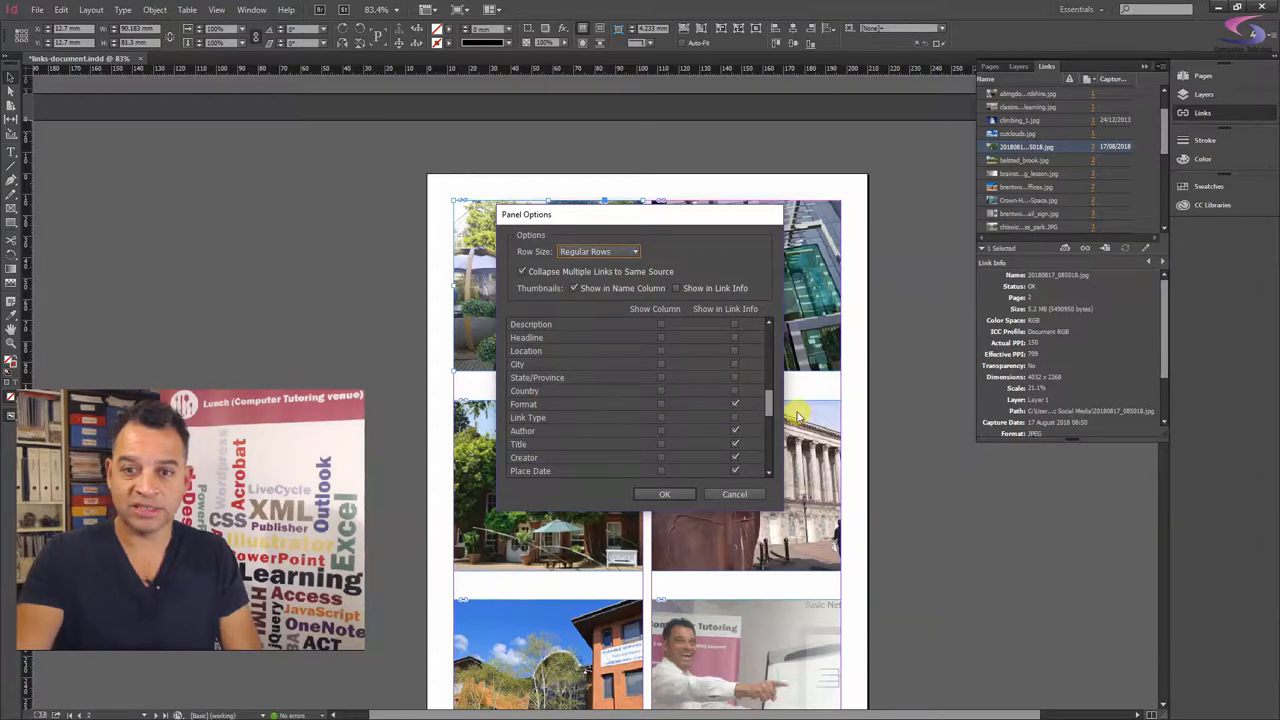
scroll(down, 3)
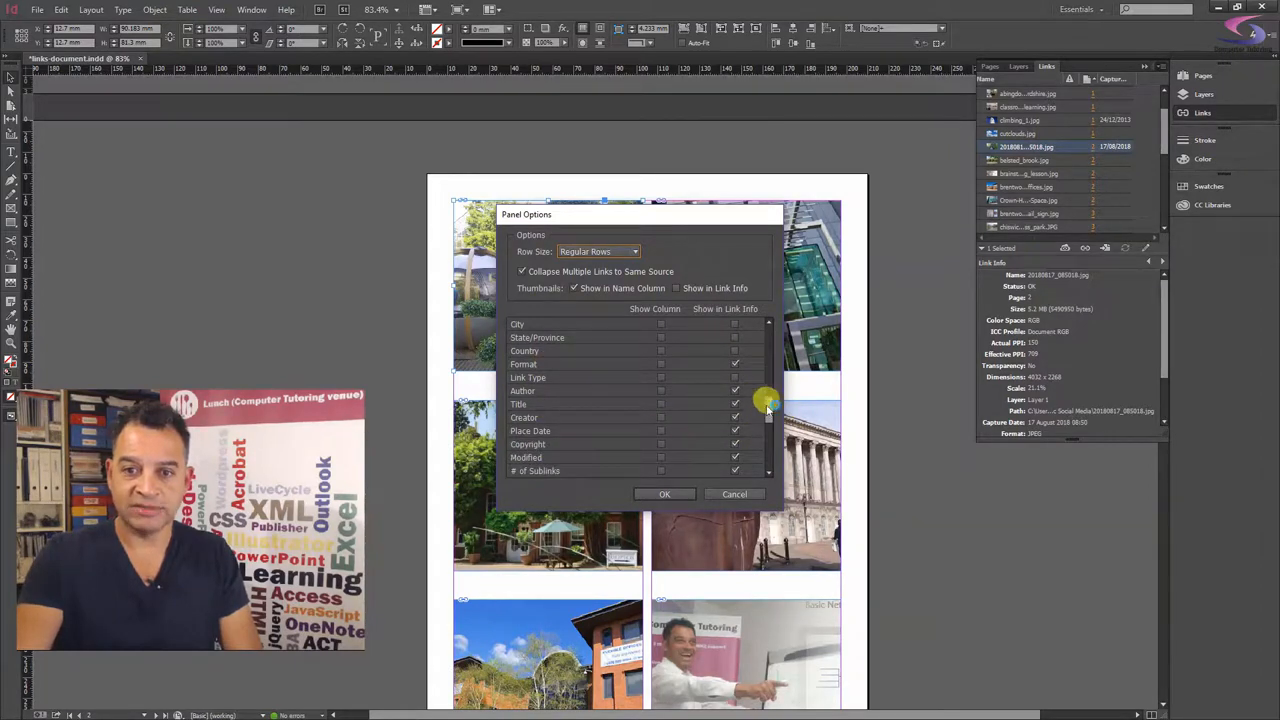
scroll(down, 3)
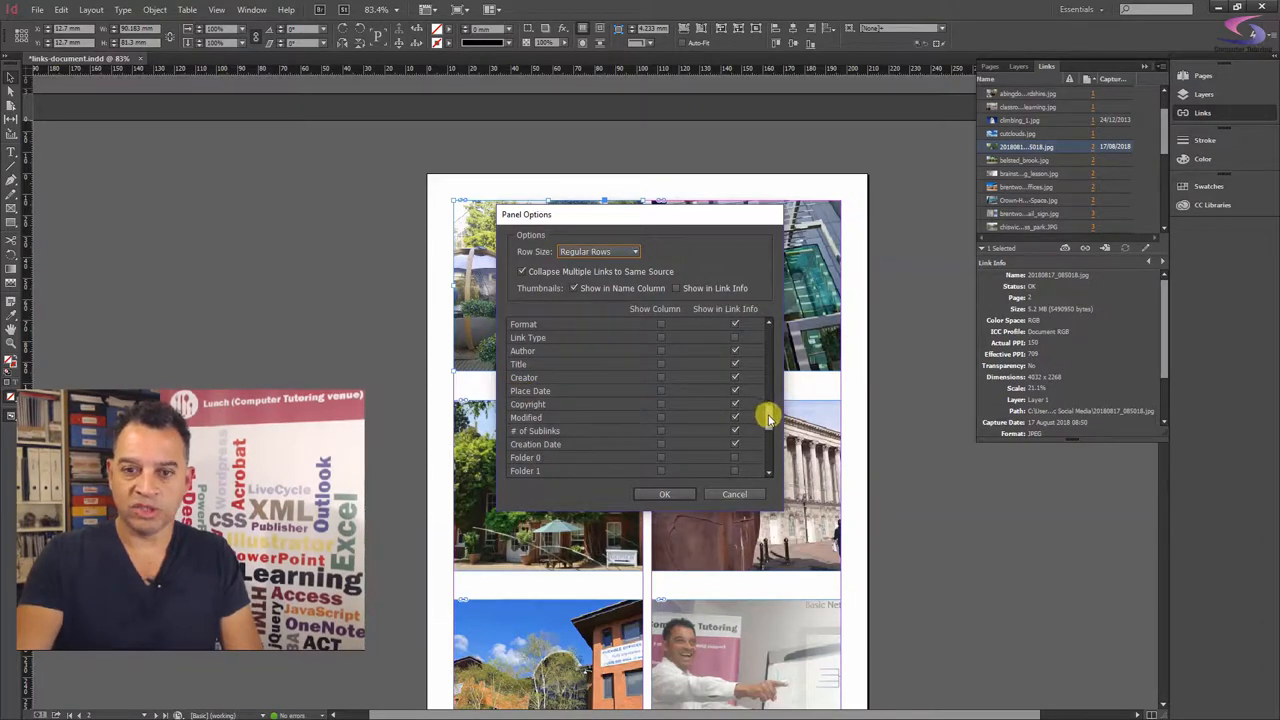
scroll(down, 3)
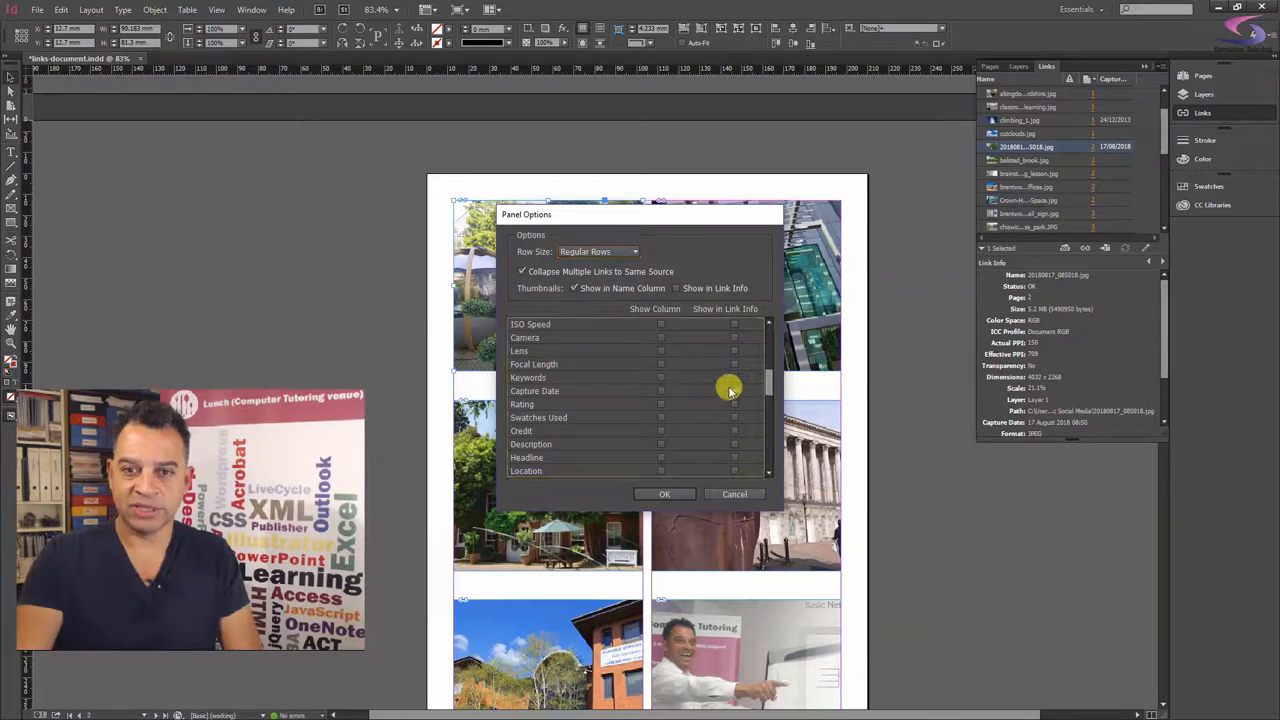
click(662, 390)
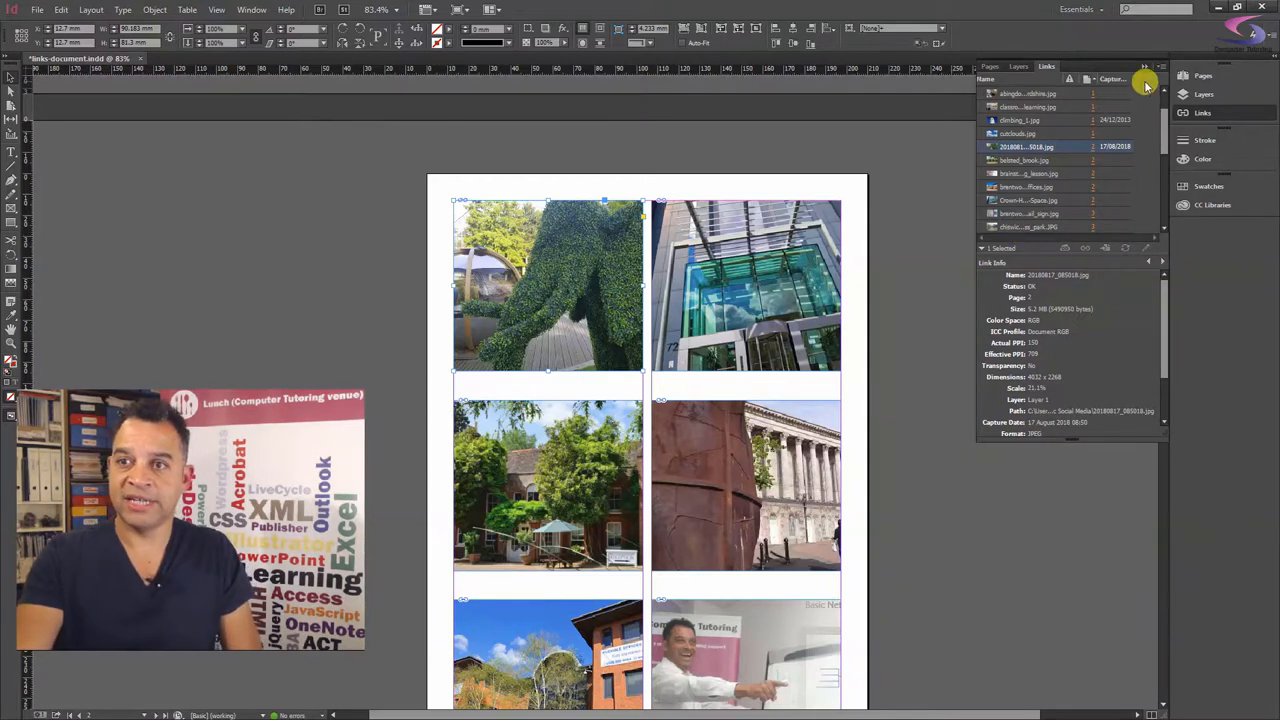
mouse_move(1092, 224)
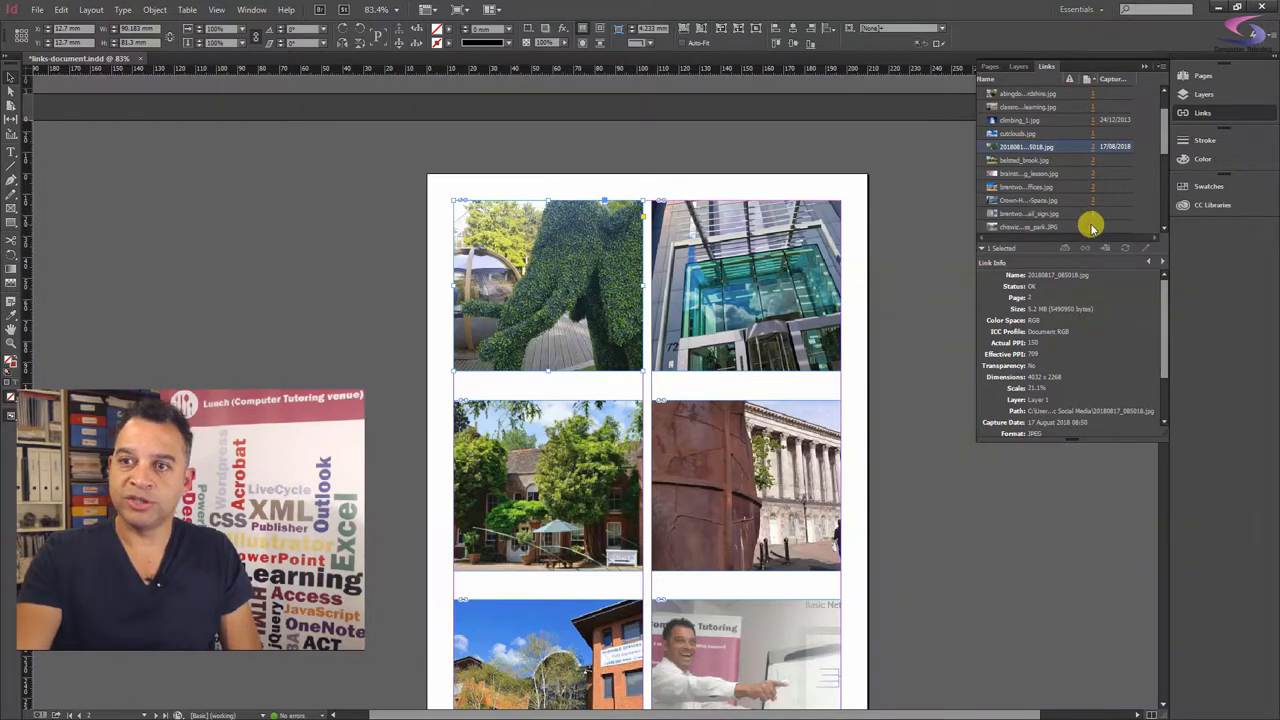
Step: Jump from Links panel entries to their pages, landing on the cropped woman photo
click(1030, 212)
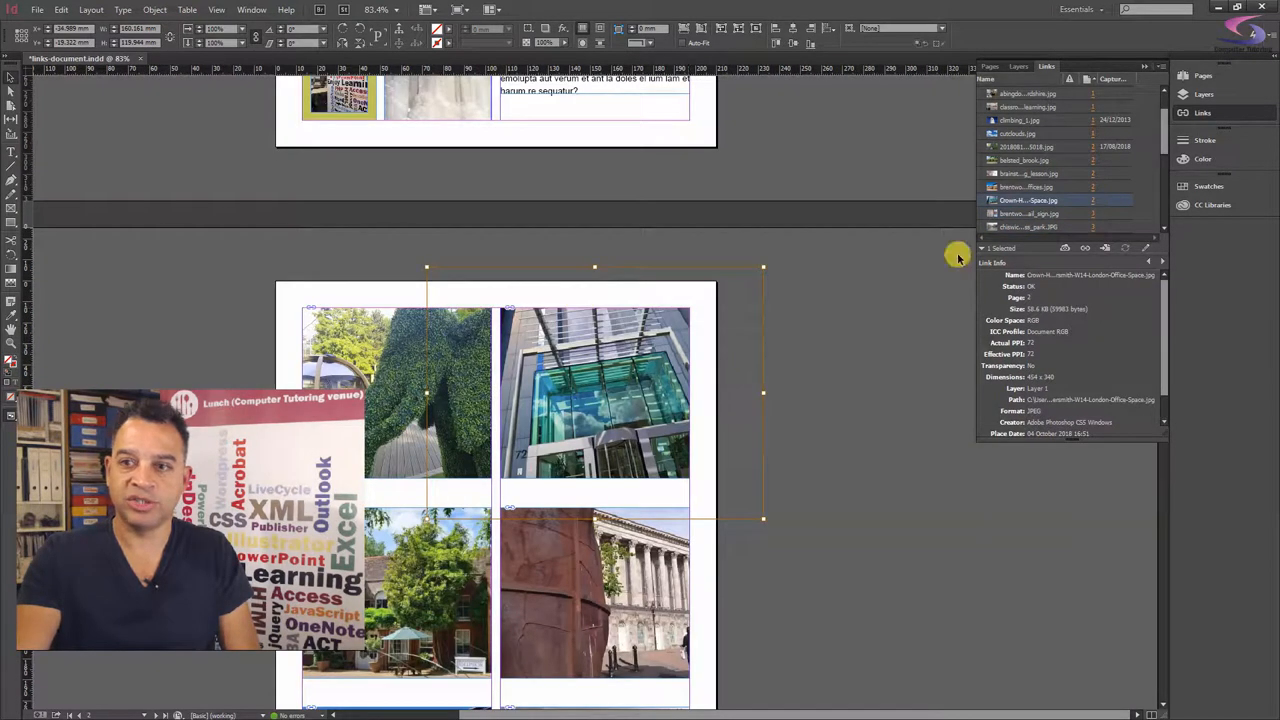
scroll(down, 3)
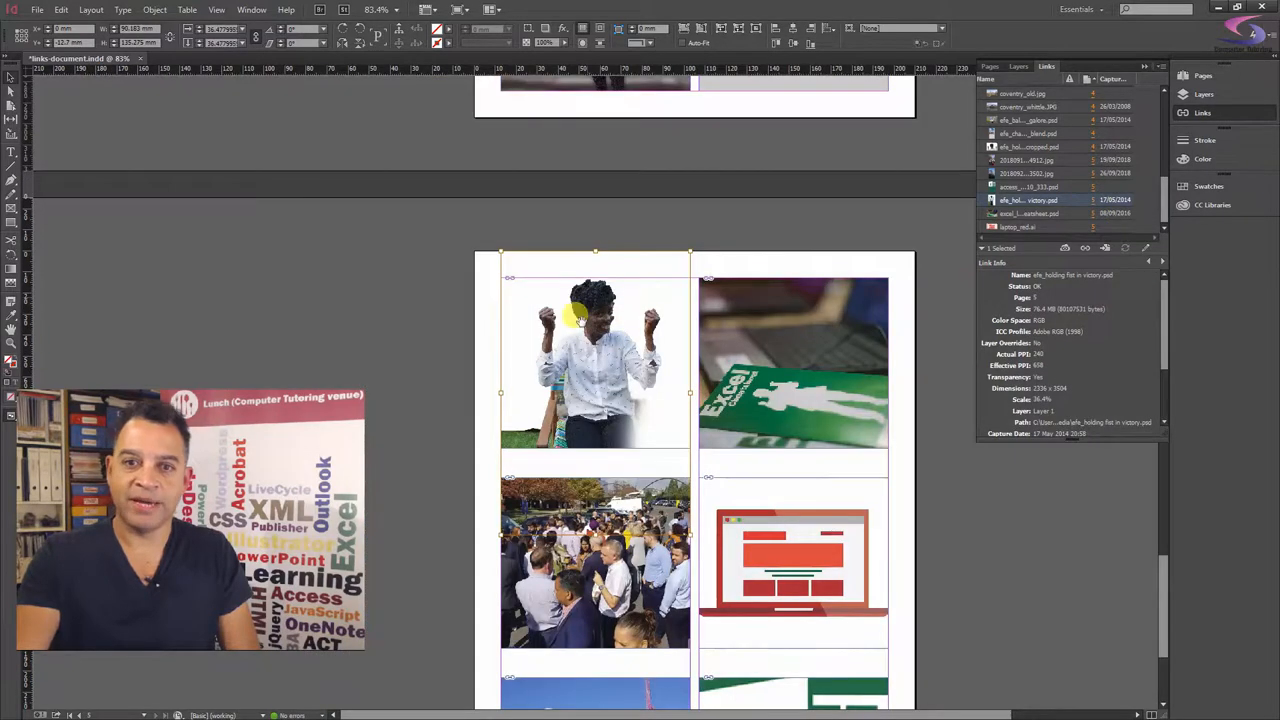
mouse_move(620, 344)
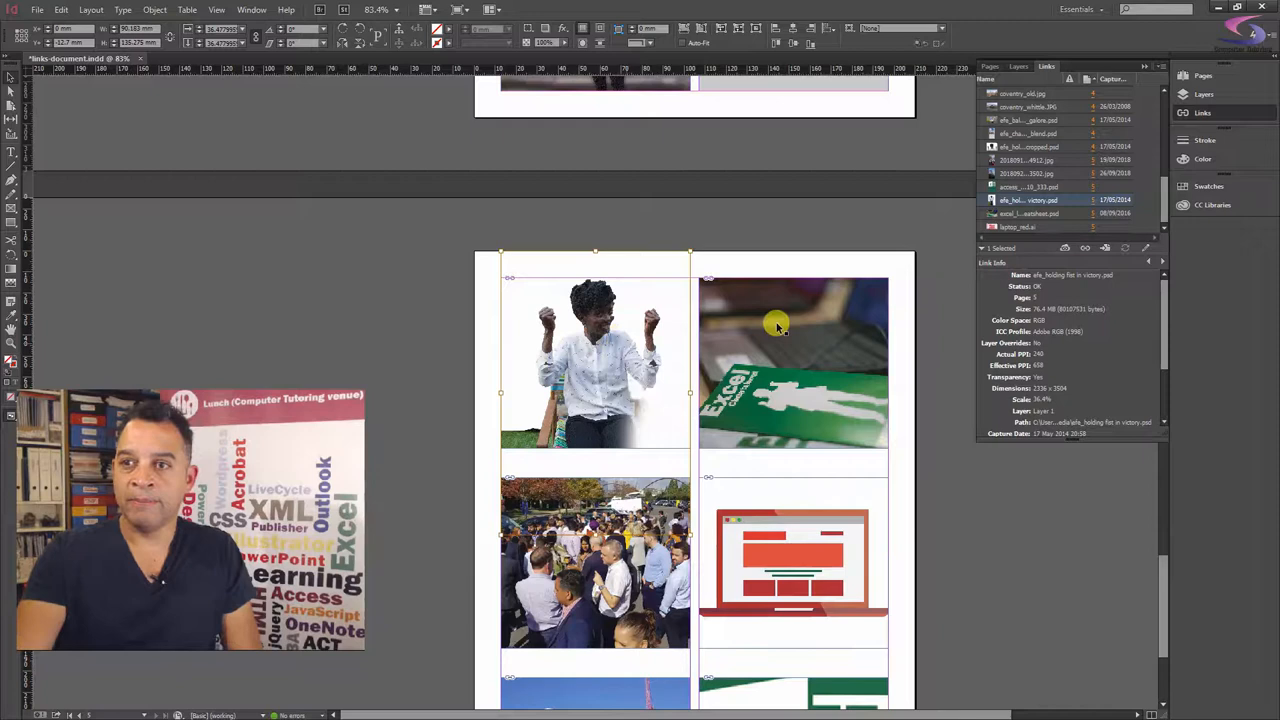
click(1044, 146)
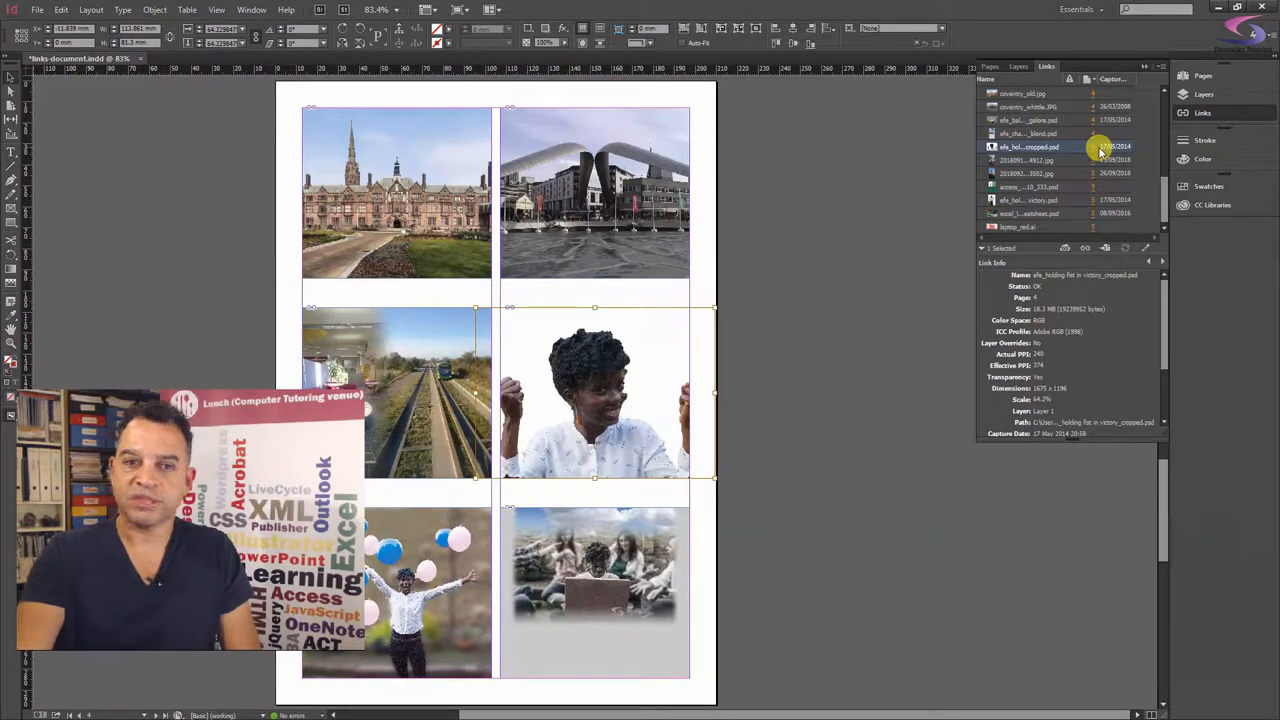
mouse_move(1164, 184)
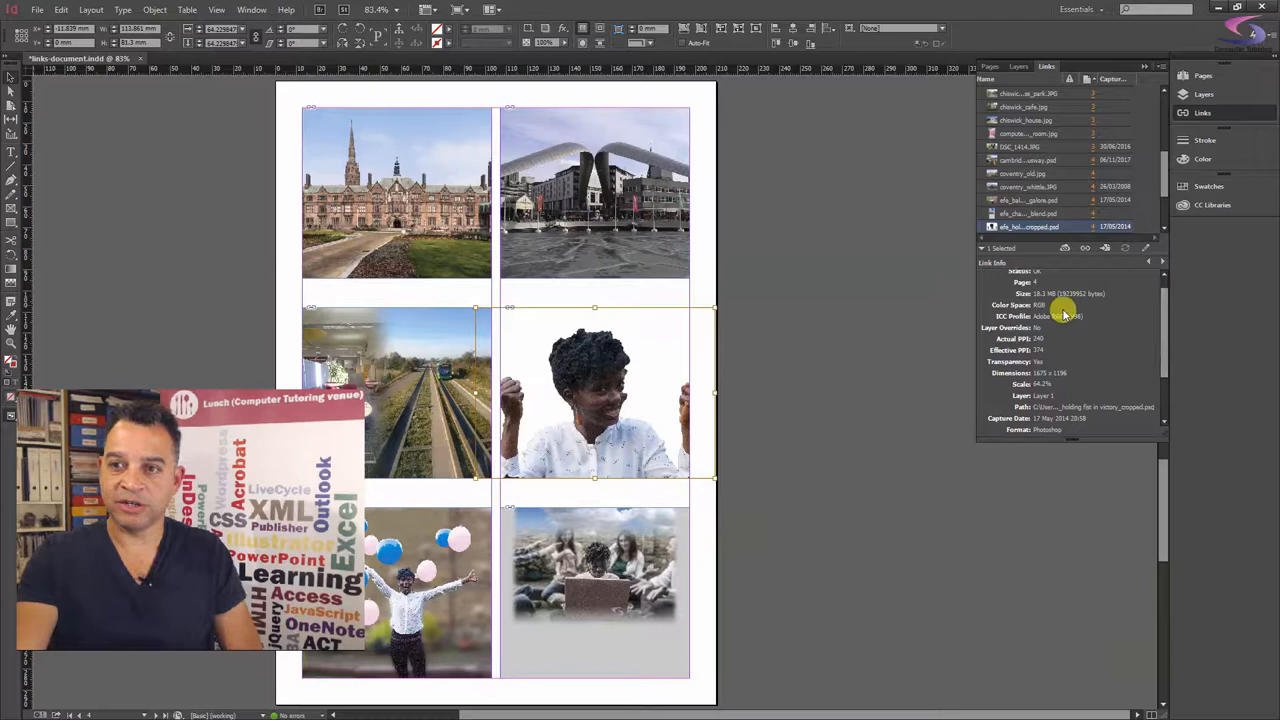
mouse_move(1064, 436)
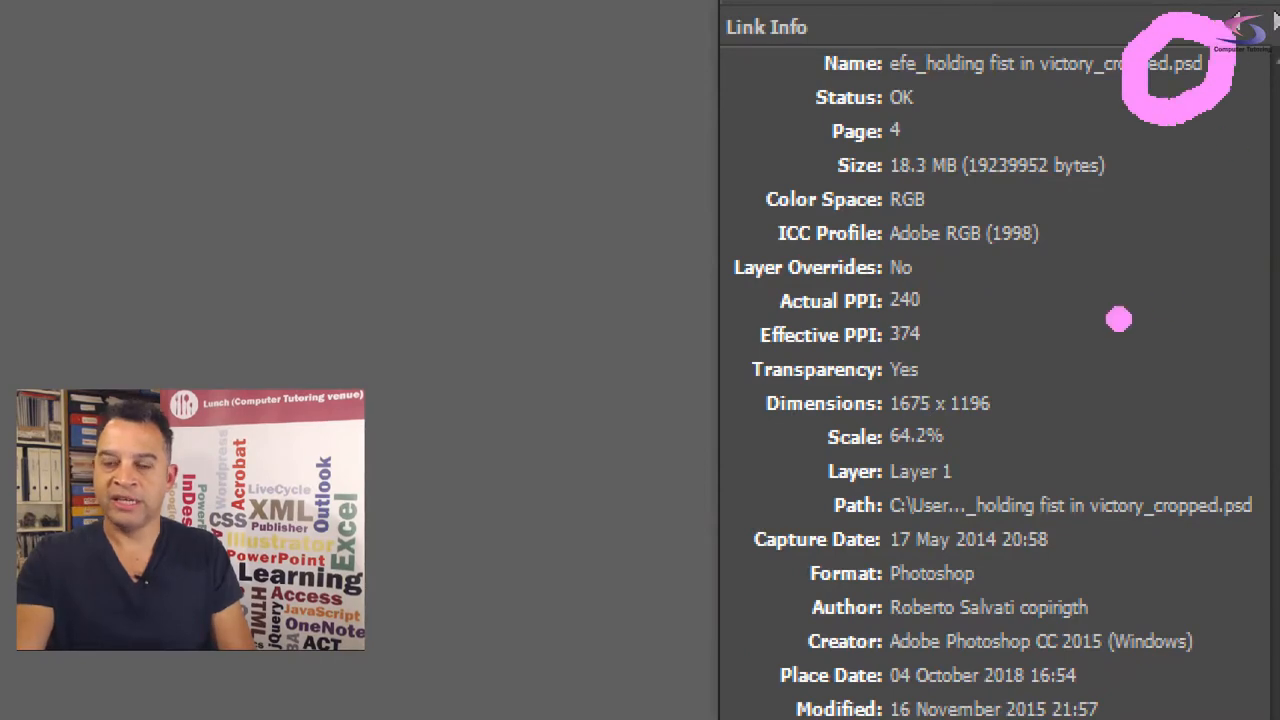
mouse_move(856, 400)
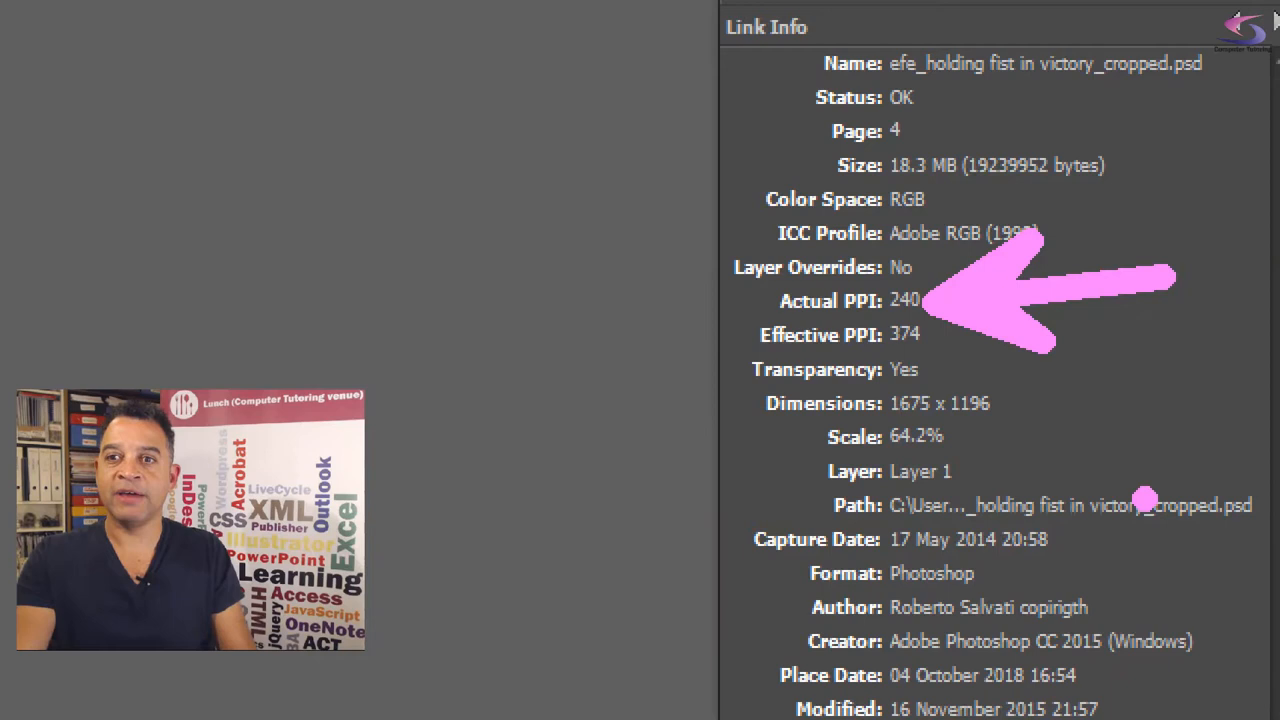
mouse_move(960, 396)
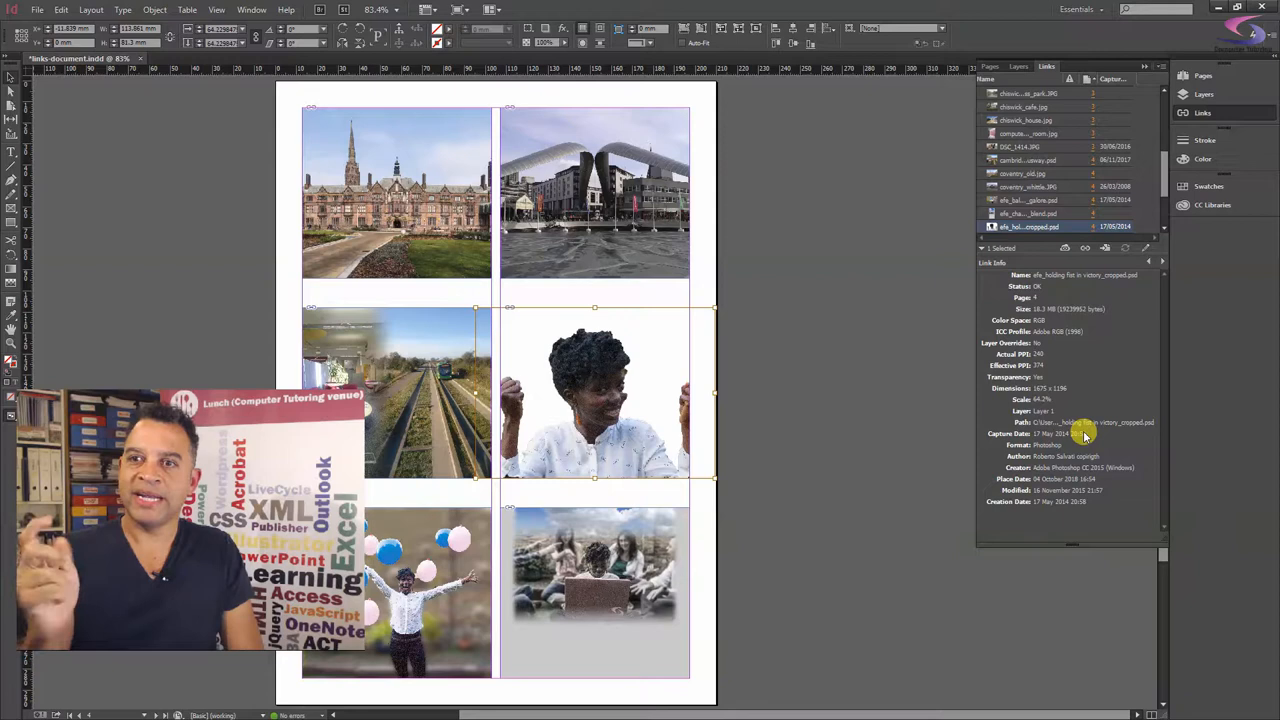
mouse_move(1024, 228)
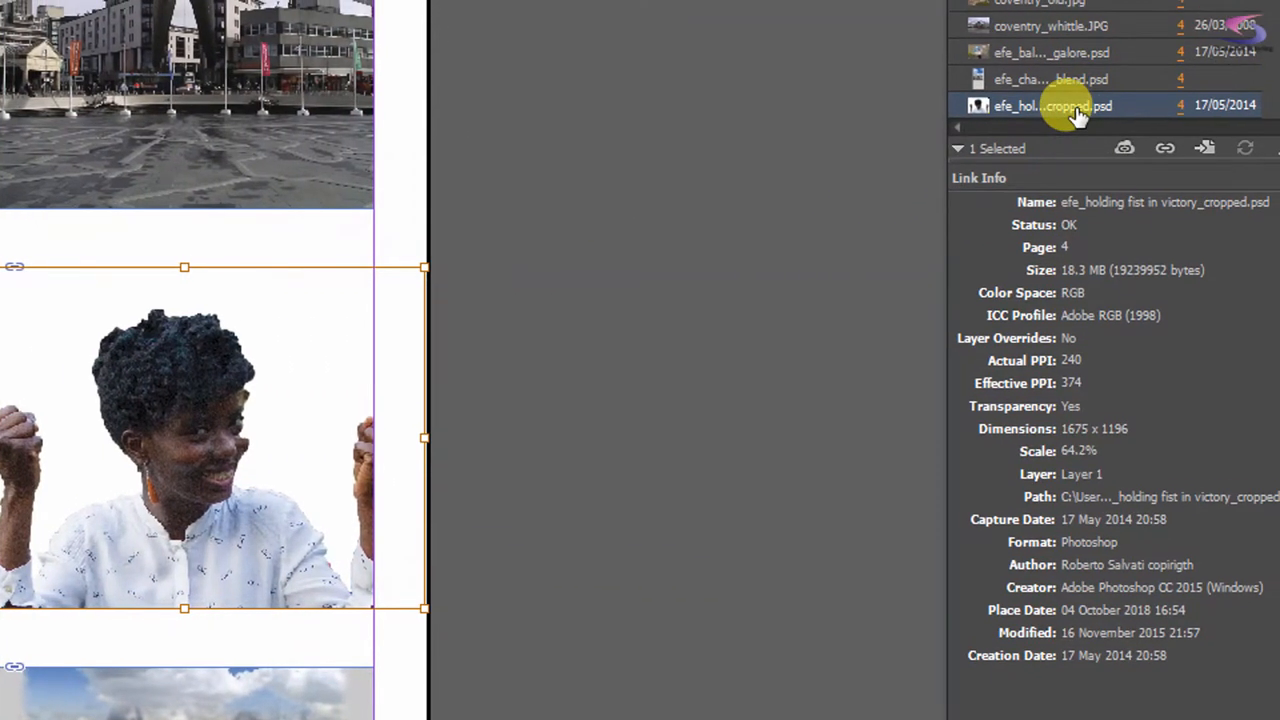
Step: Show the context commands for the cropped woman PSD link
right_click(1070, 104)
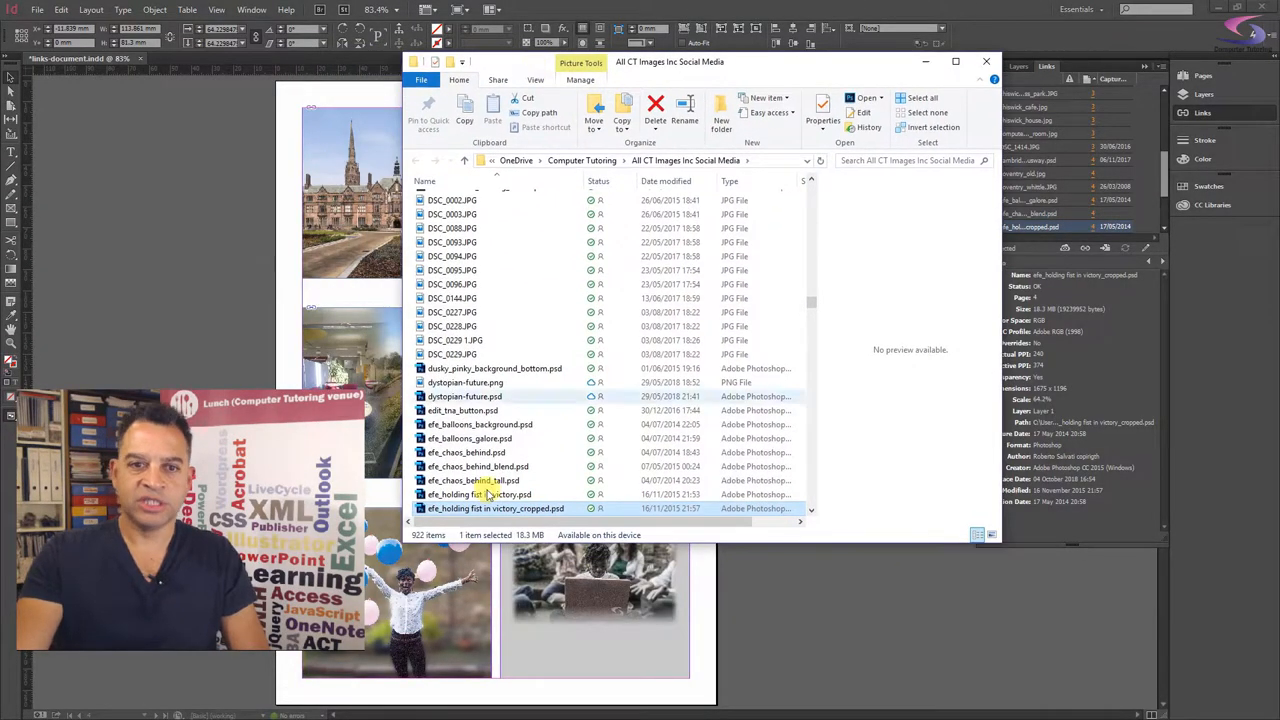
mouse_move(484, 508)
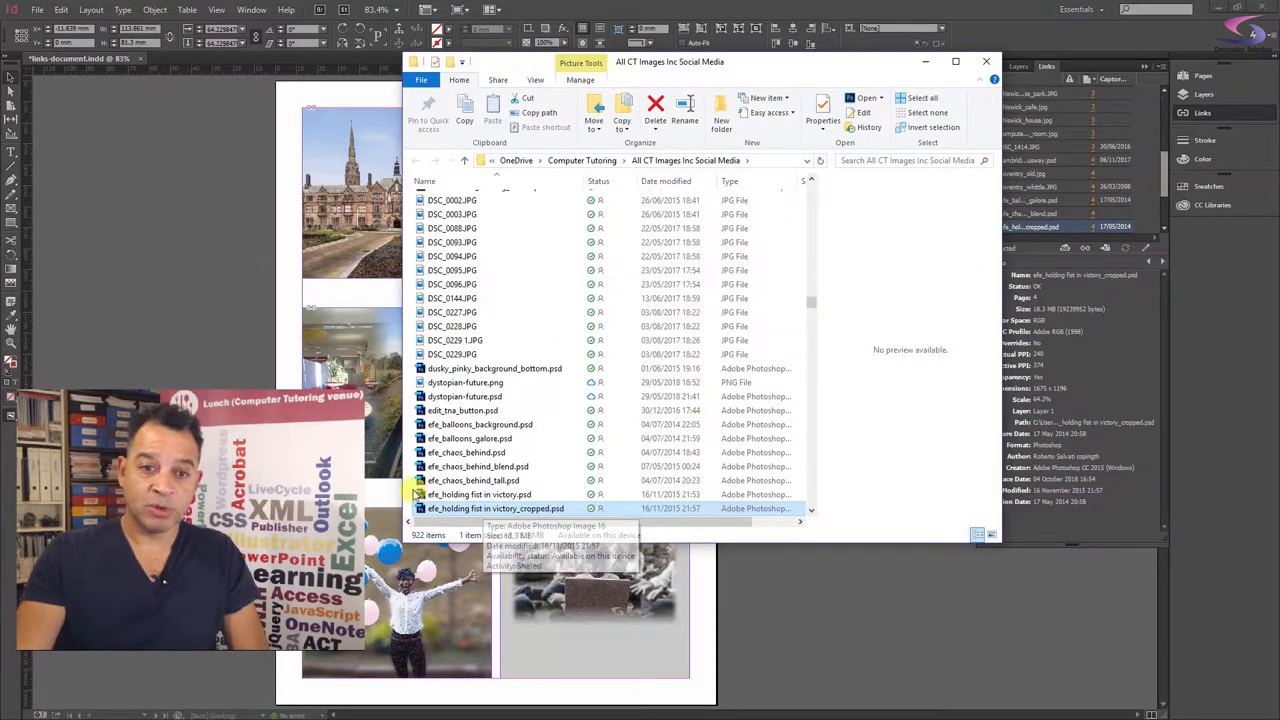
click(478, 494)
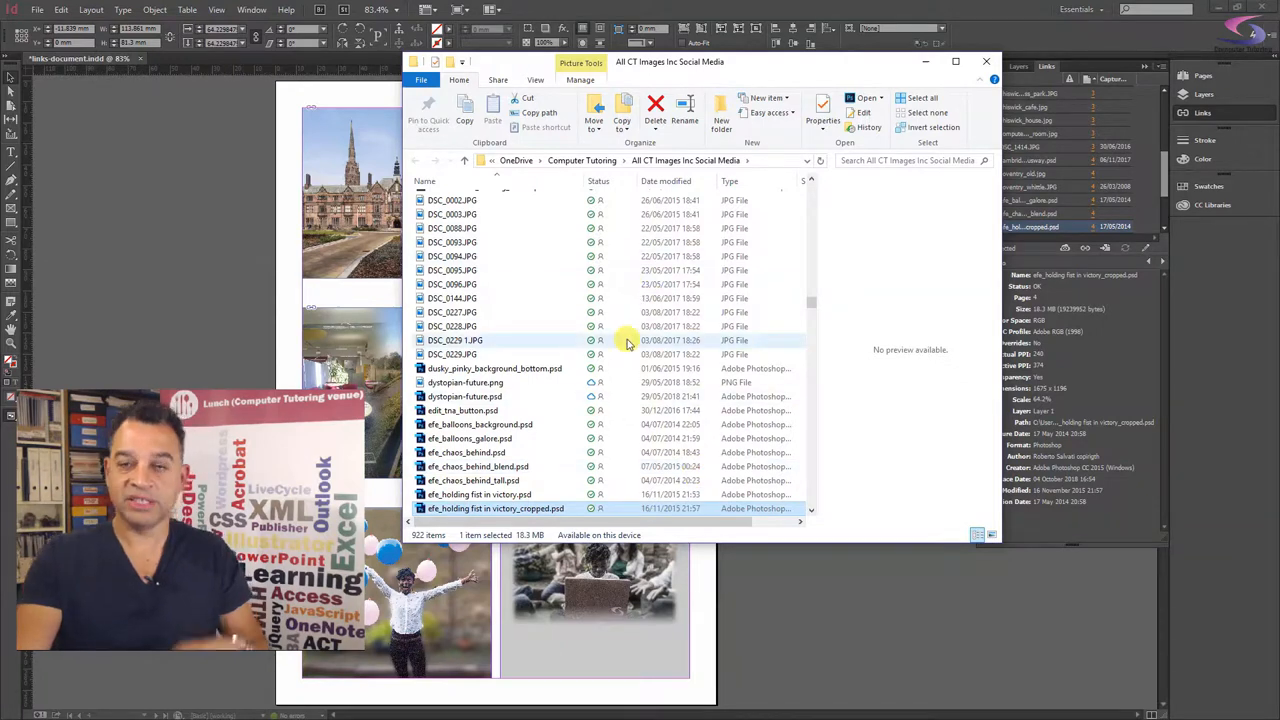
mouse_move(628, 344)
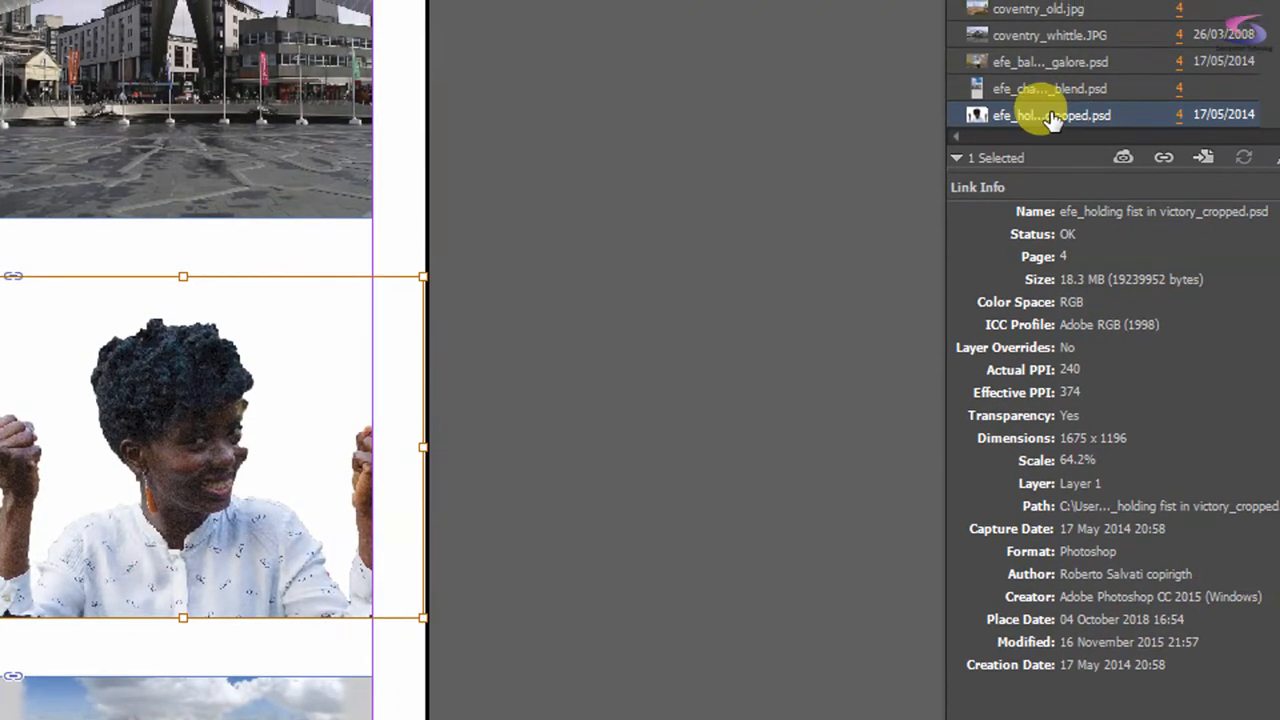
Step: Start relinking the fist-in-victory photo and browse the image folder for a replacement
right_click(1056, 114)
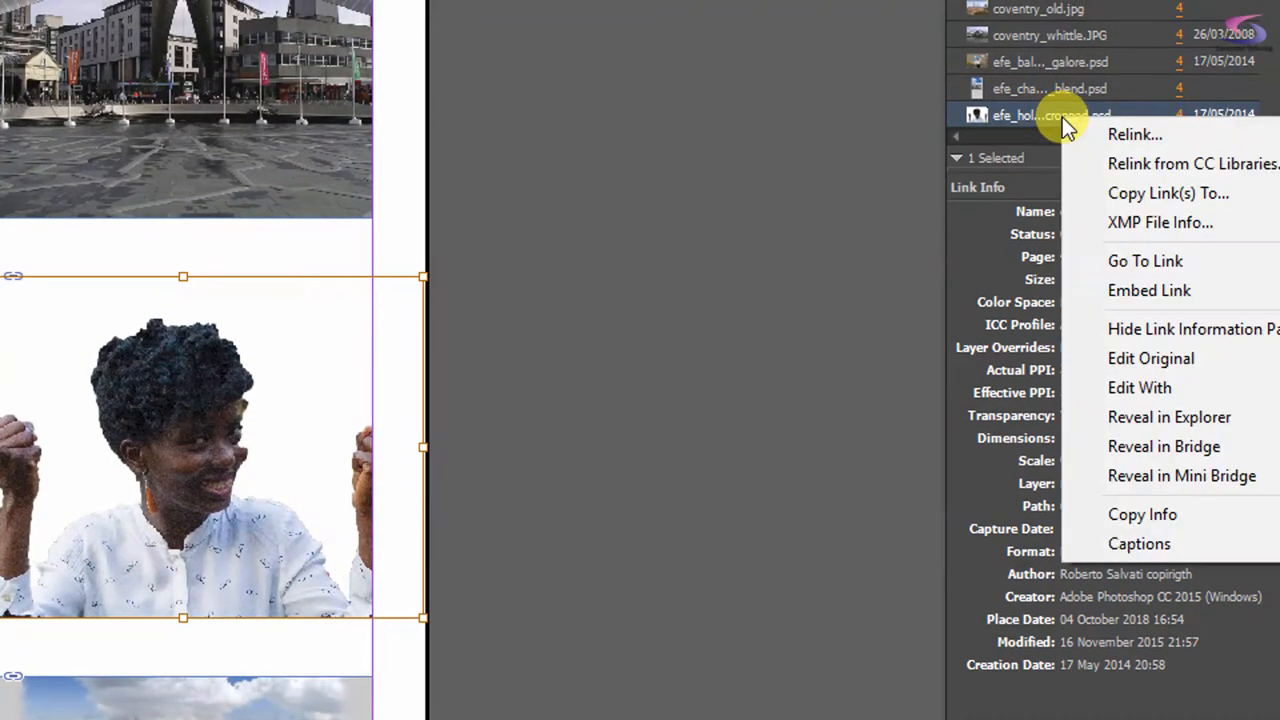
mouse_move(1100, 134)
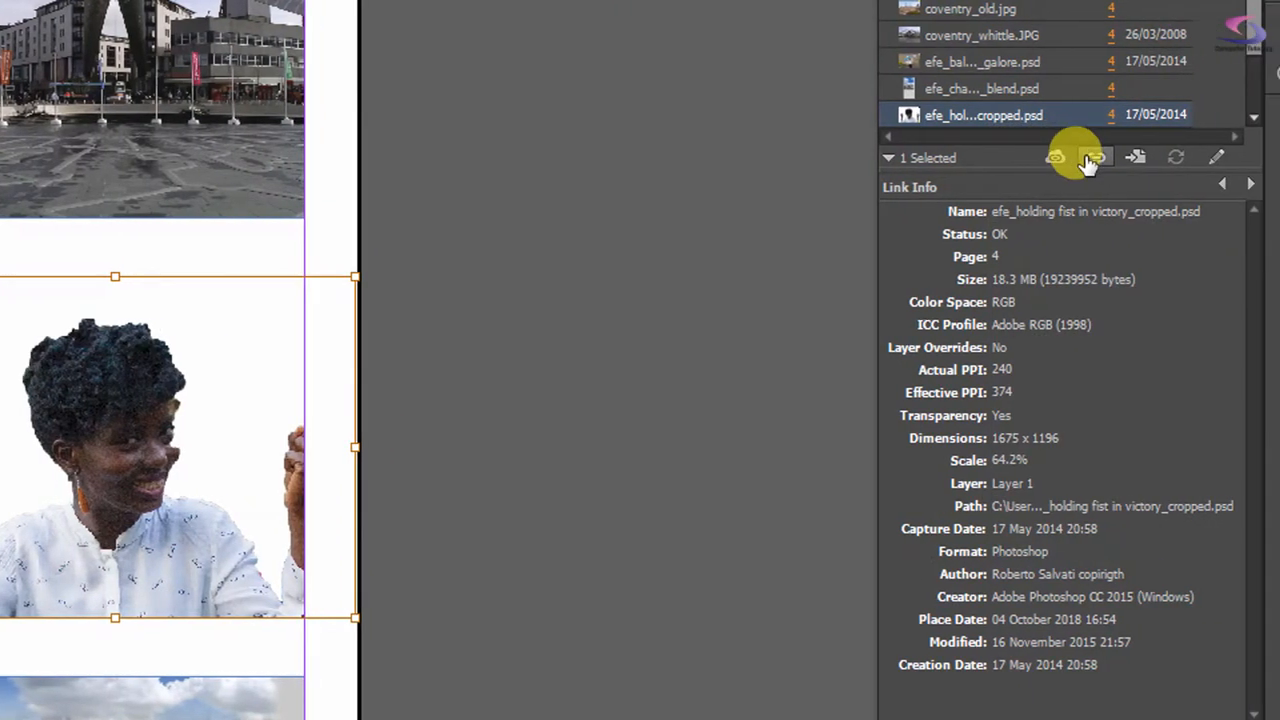
mouse_move(1090, 156)
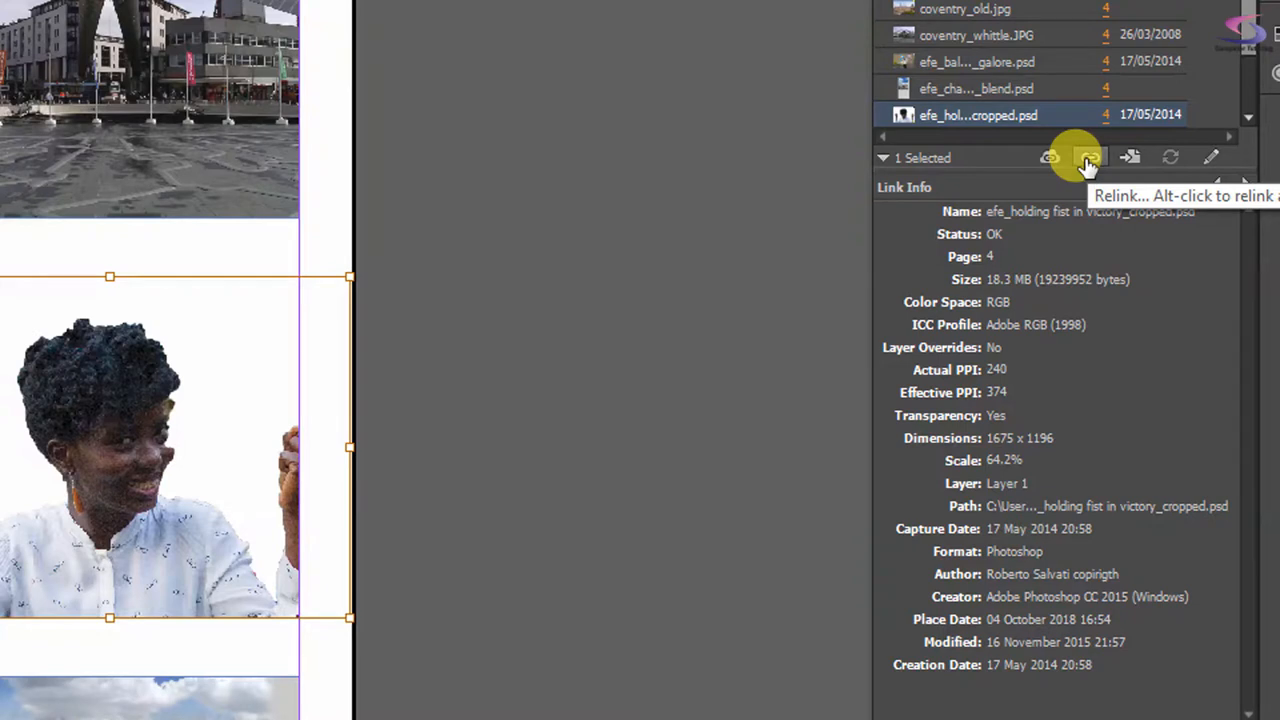
click(1088, 156)
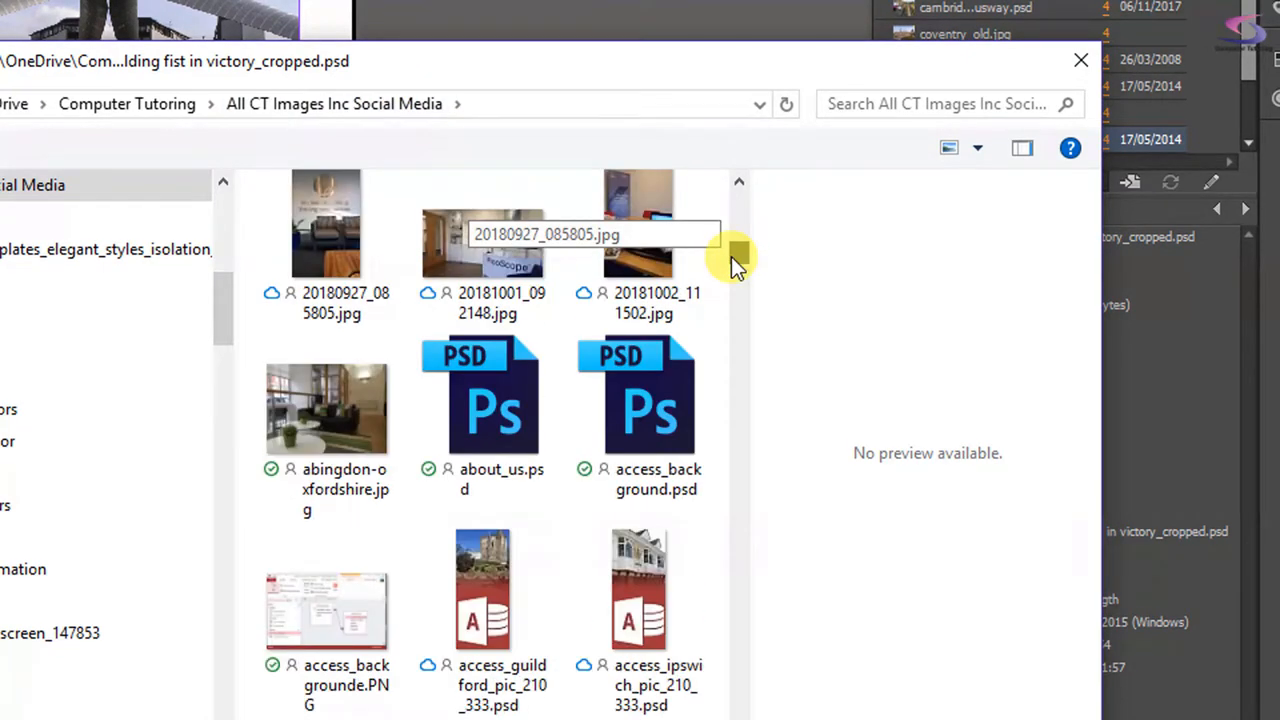
scroll(down, 3)
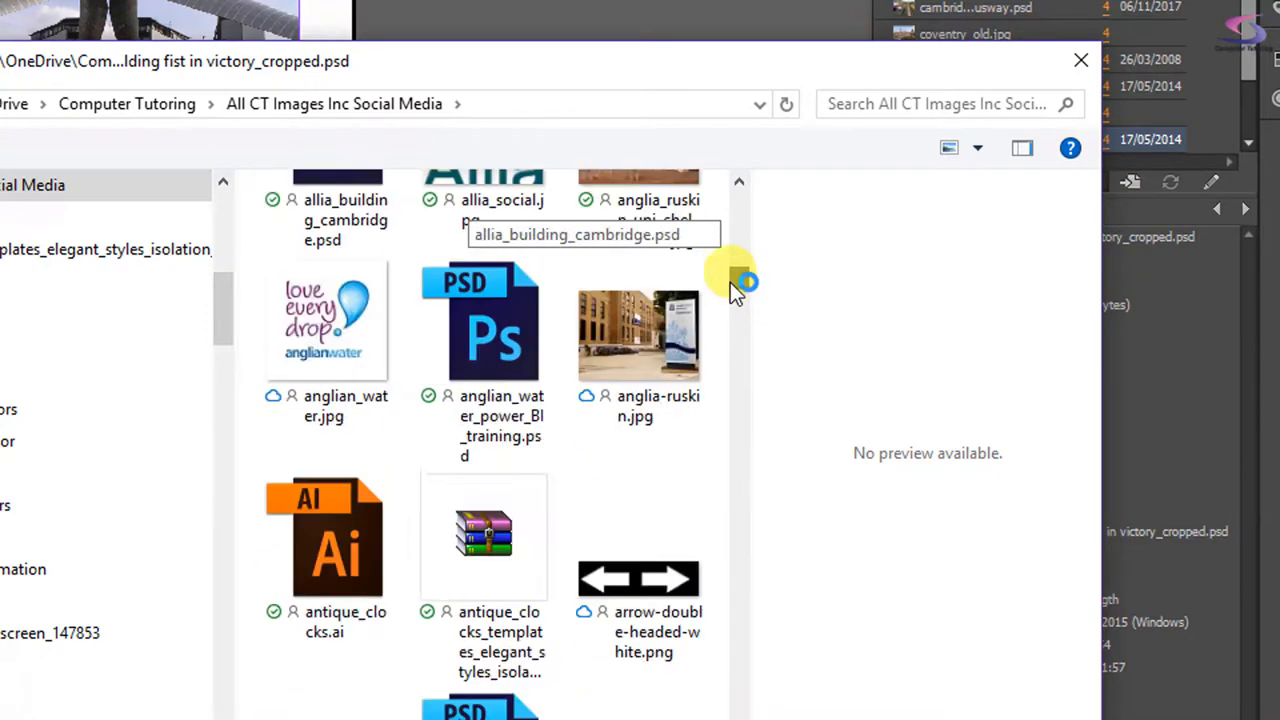
scroll(down, 3)
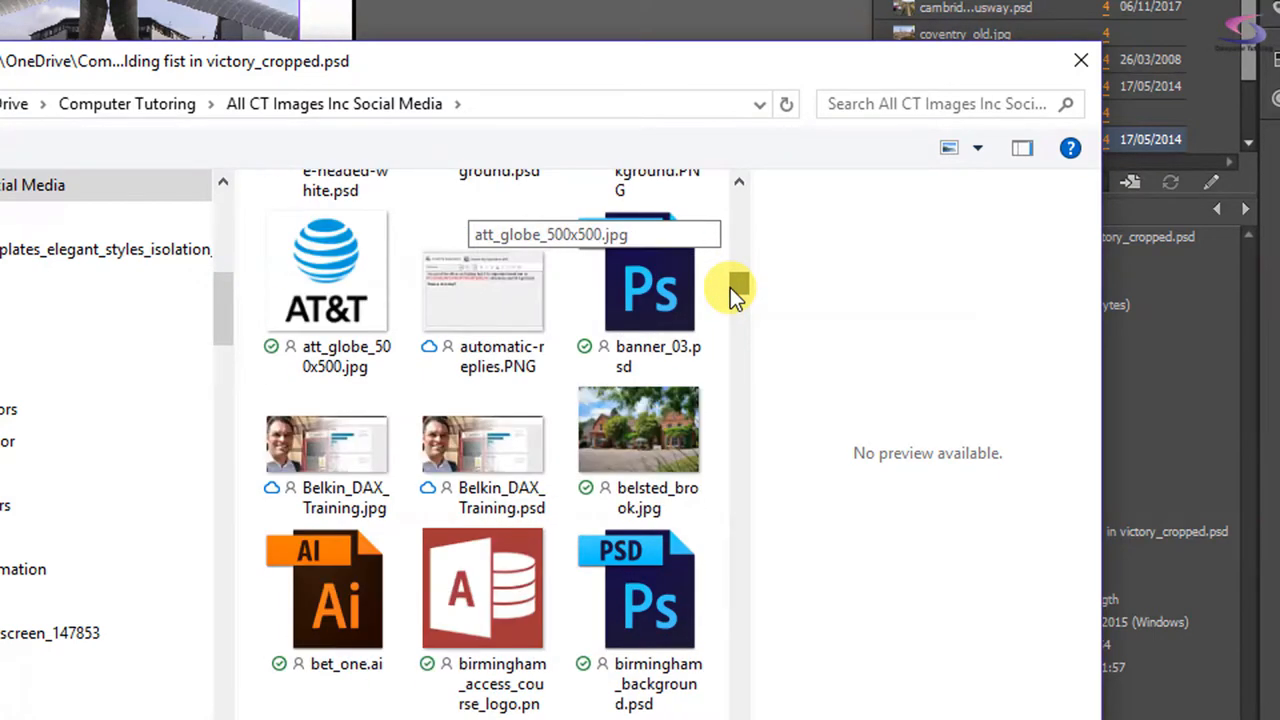
scroll(down, 3)
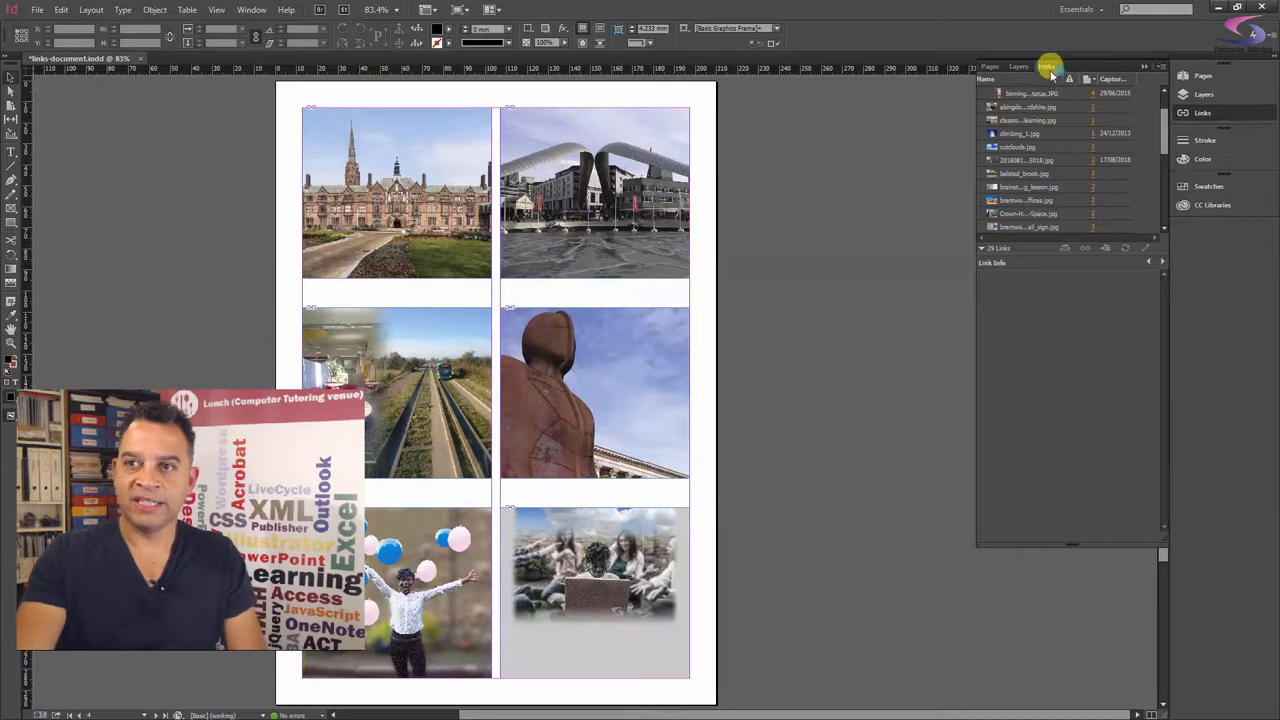
Step: Sort the links by status and scroll to the page with the raised-fists photo
click(1054, 64)
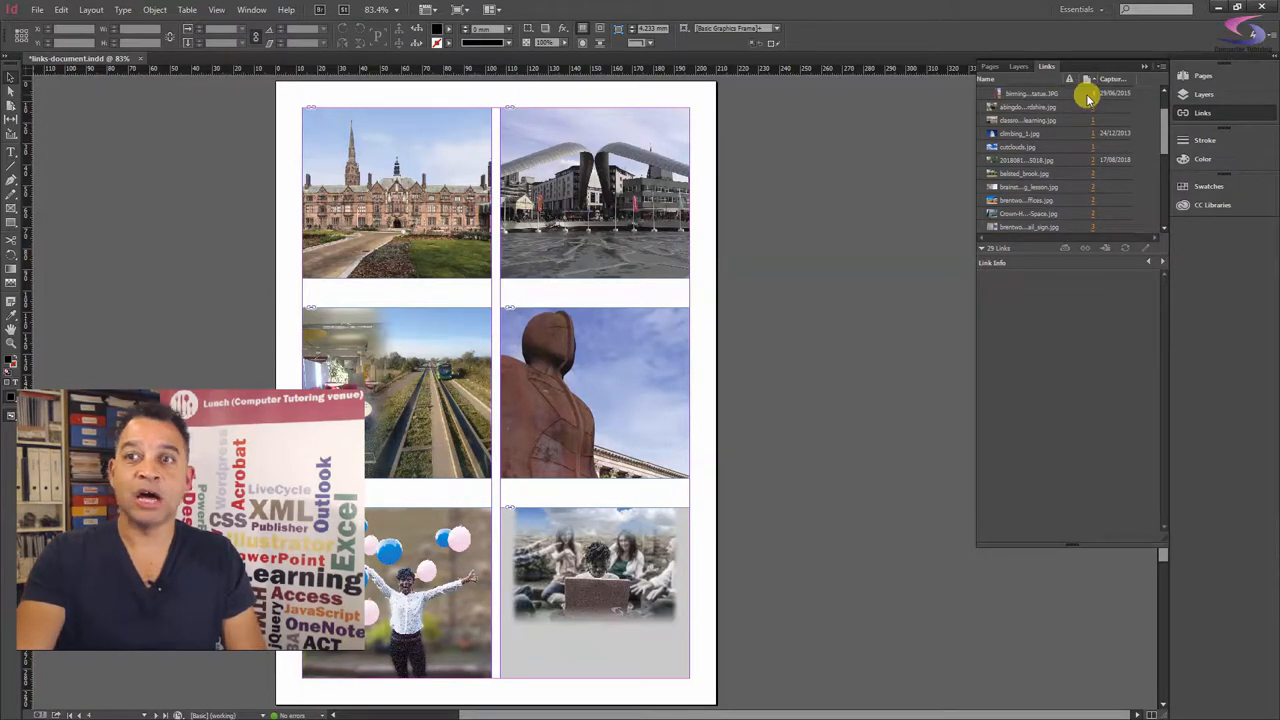
mouse_move(1058, 94)
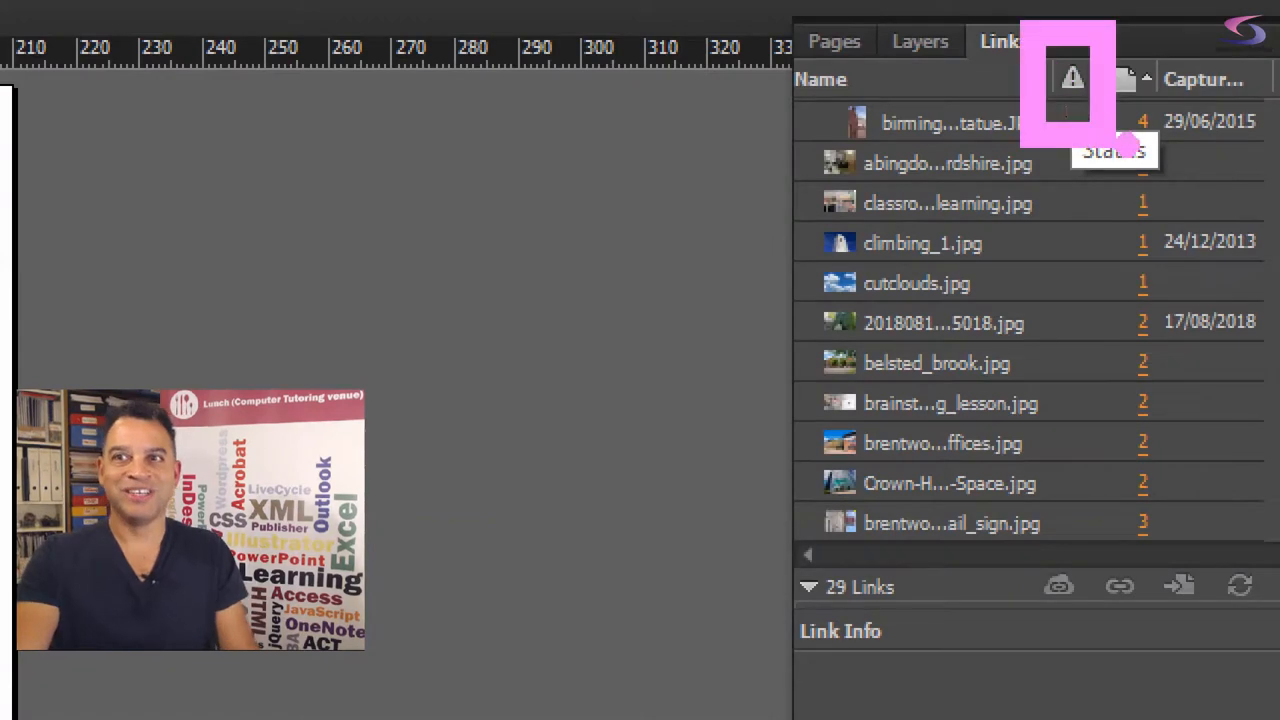
mouse_move(1076, 110)
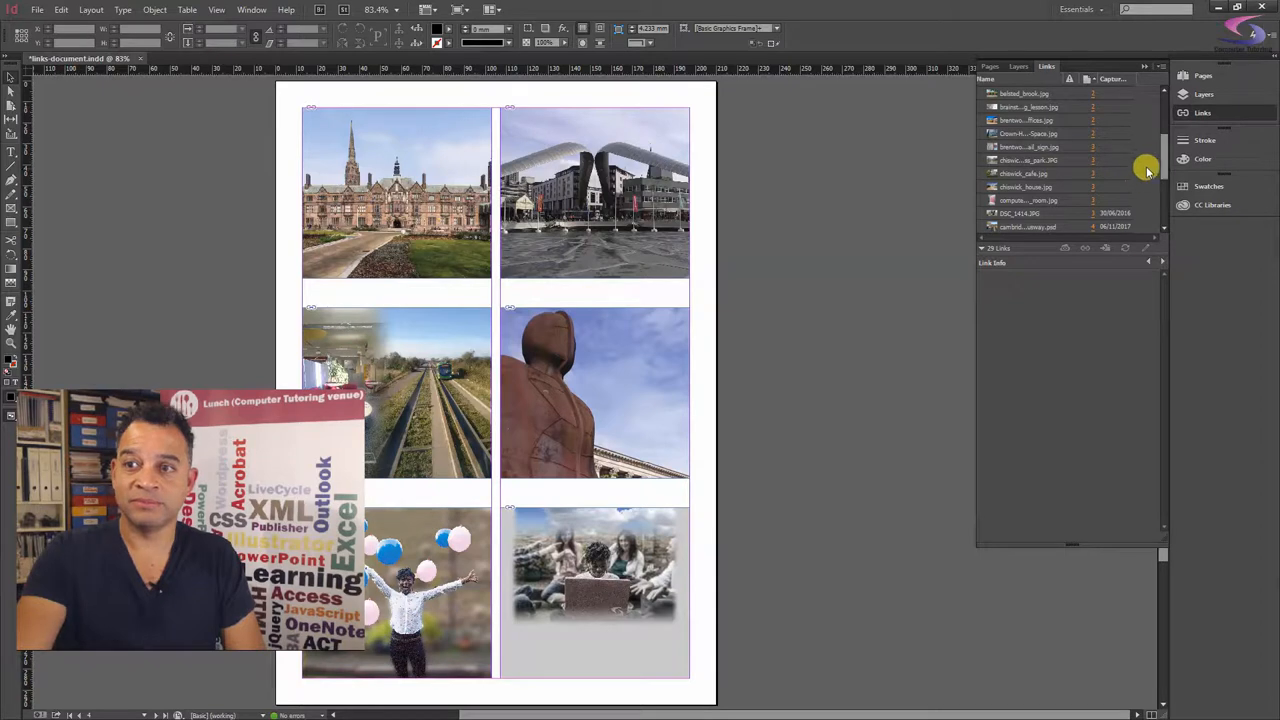
scroll(down, 3)
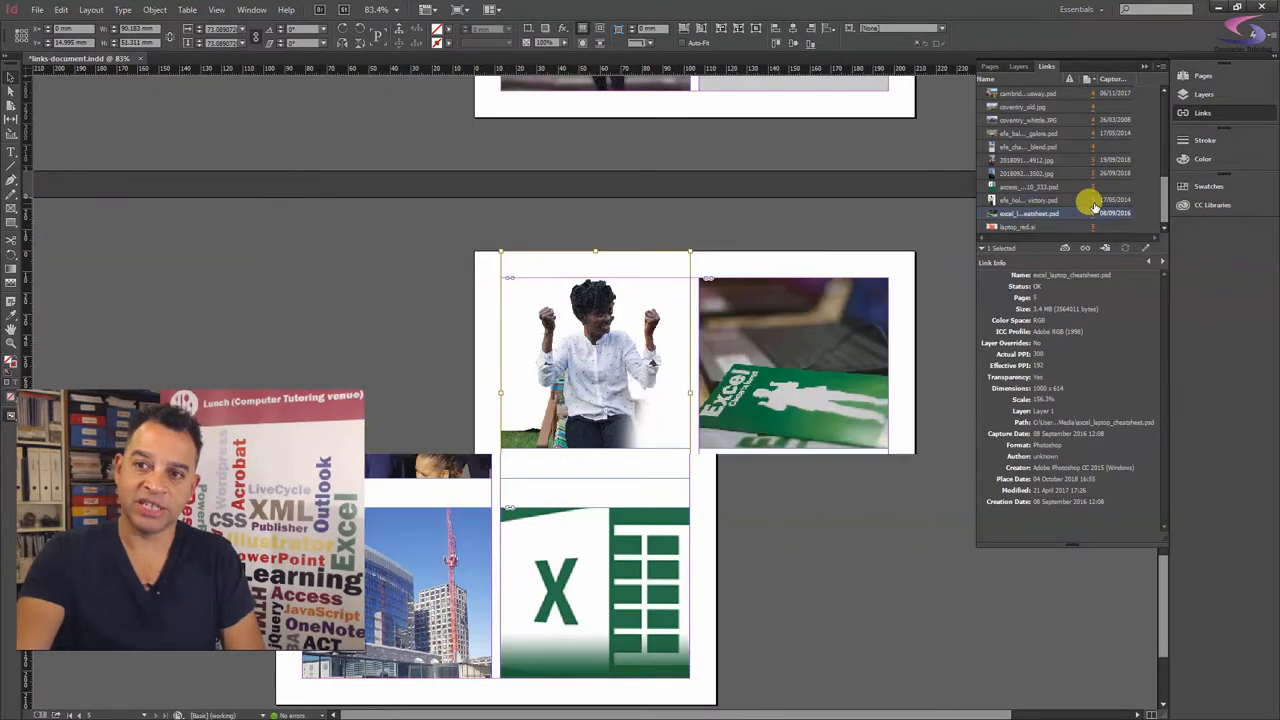
Step: Select the efe_holding fist in victory.psd link and show its link commands
click(1036, 200)
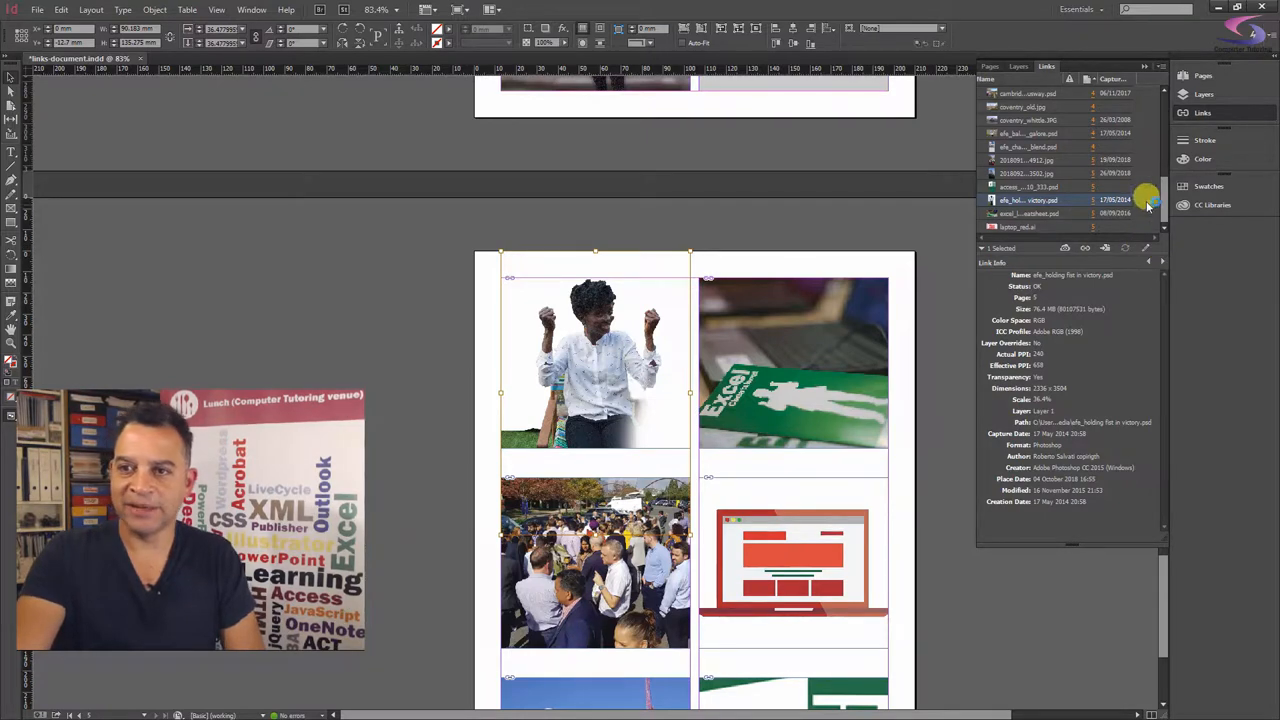
mouse_move(1030, 200)
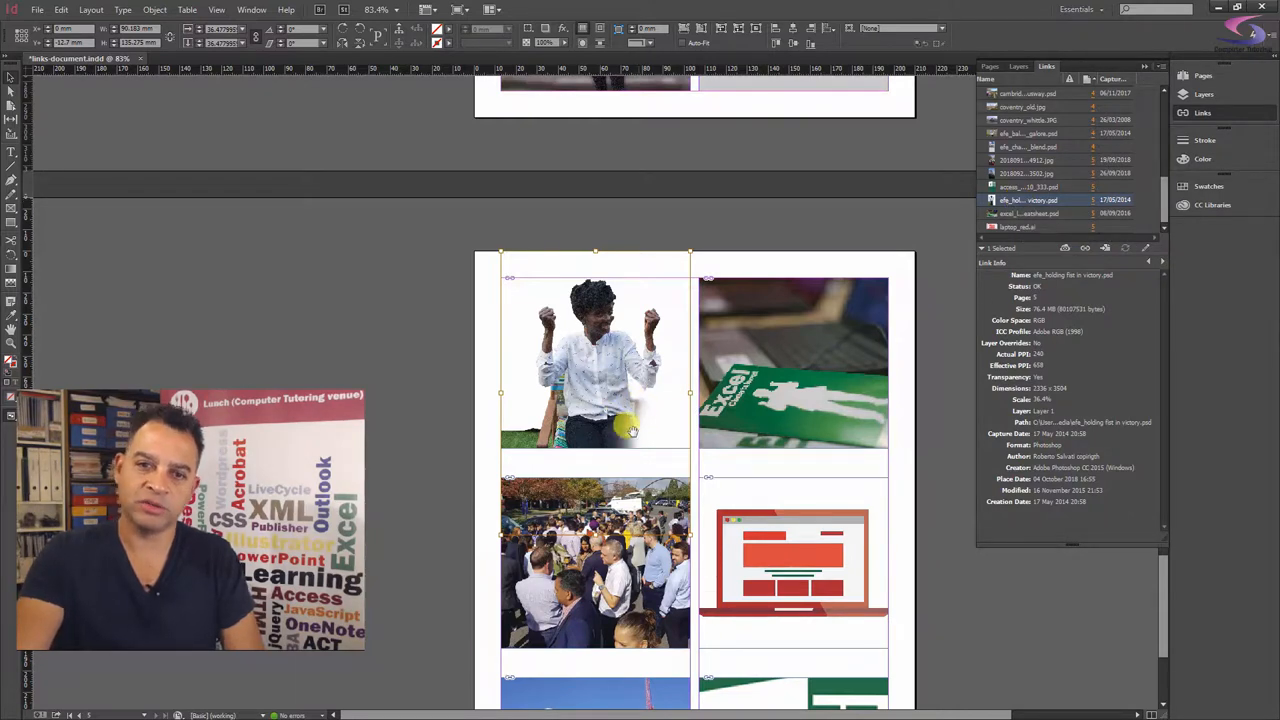
right_click(1024, 200)
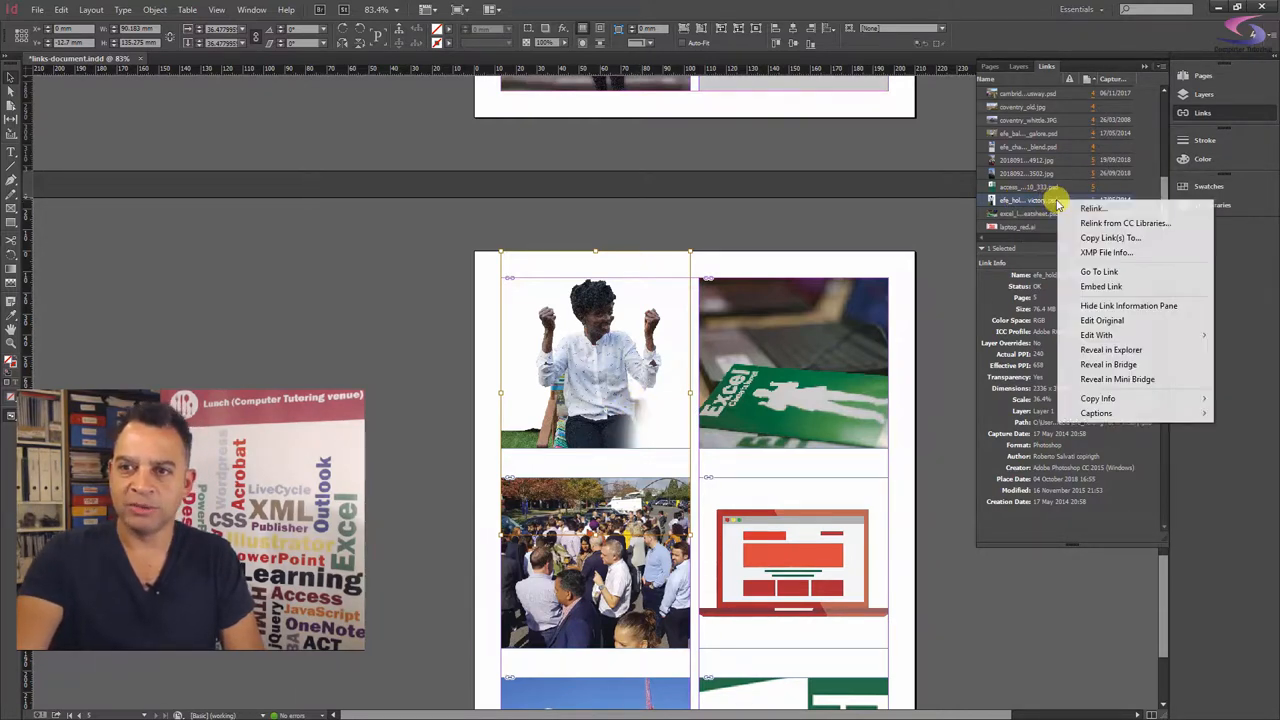
mouse_move(1096, 336)
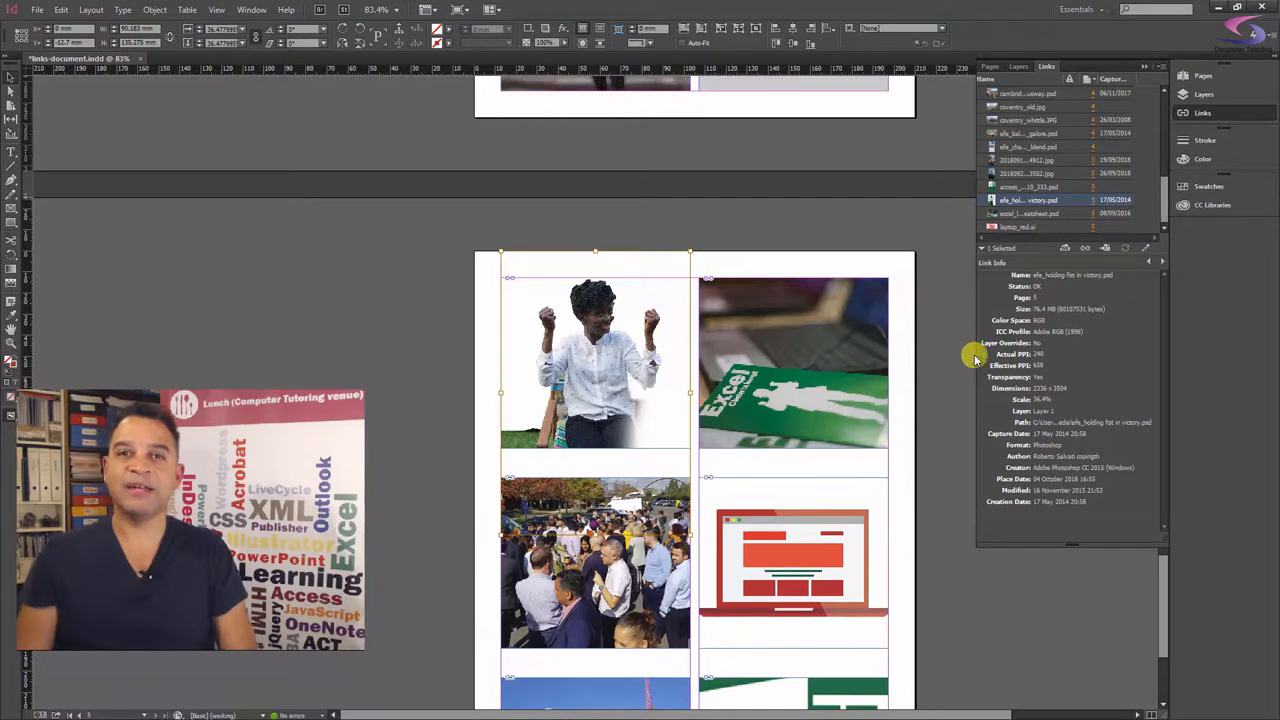
mouse_move(968, 354)
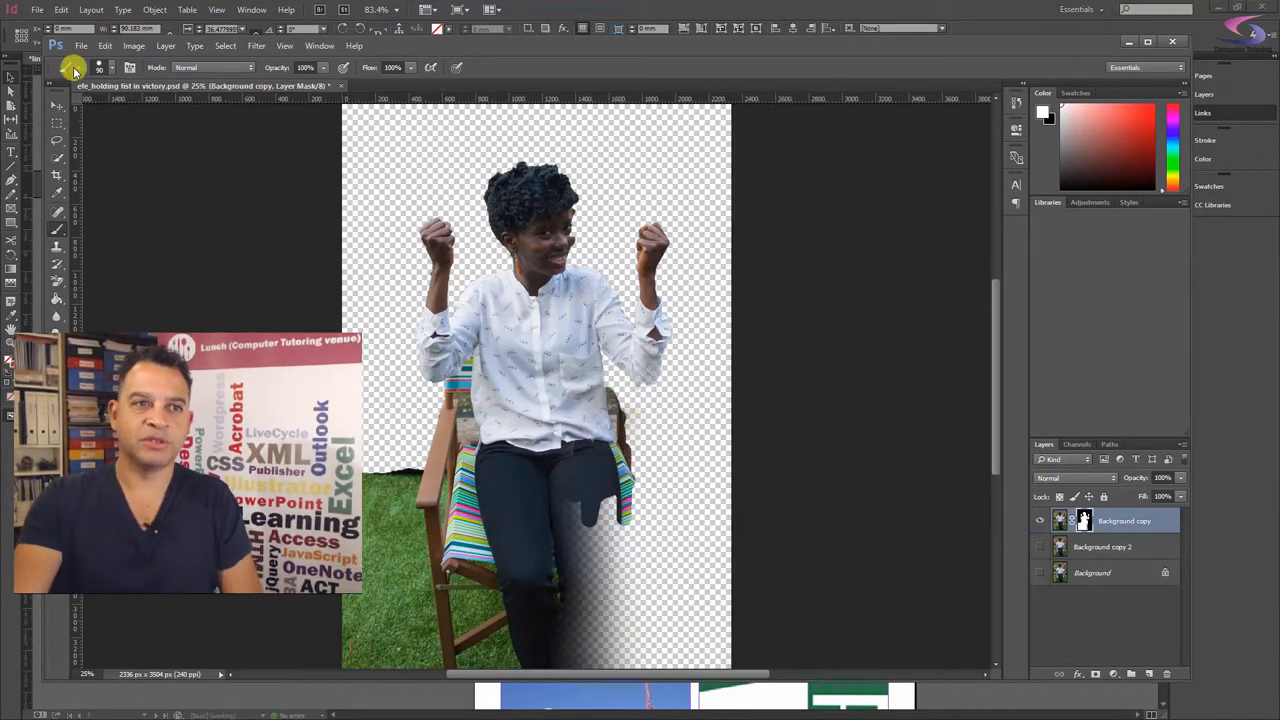
Step: Save the edited fist-in-victory image with its faded lower half in Photoshop
click(84, 46)
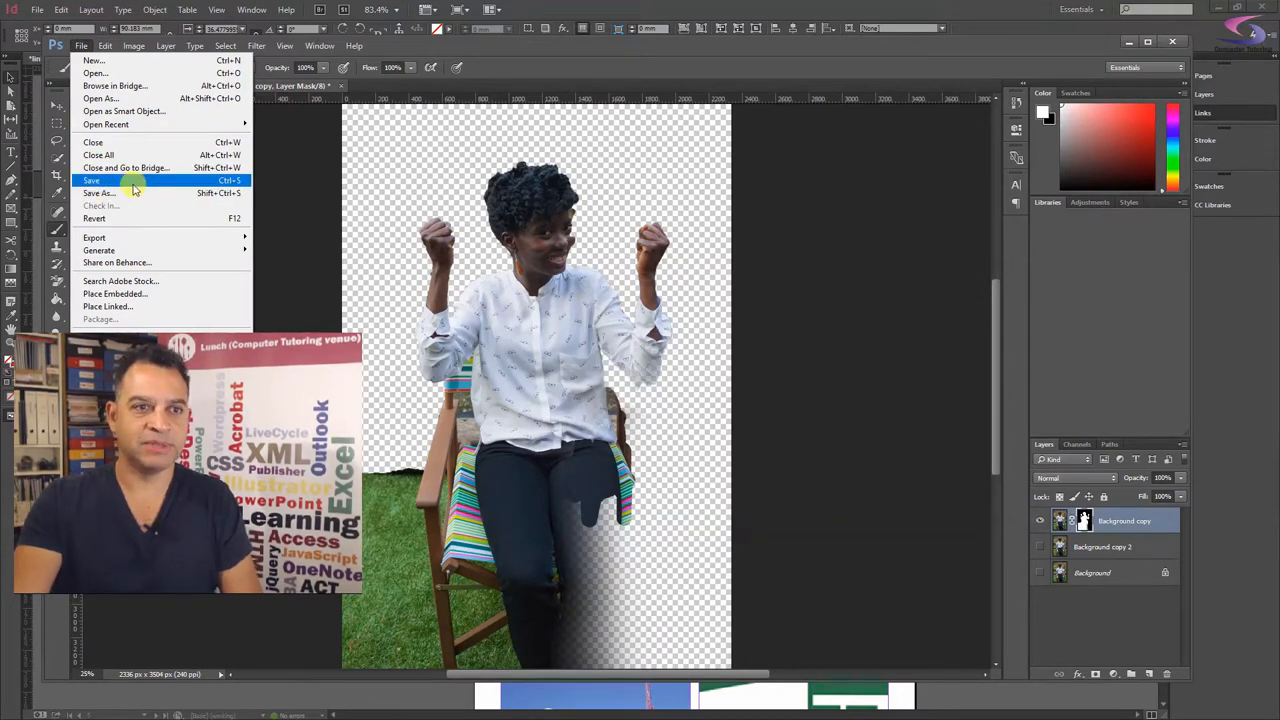
click(90, 180)
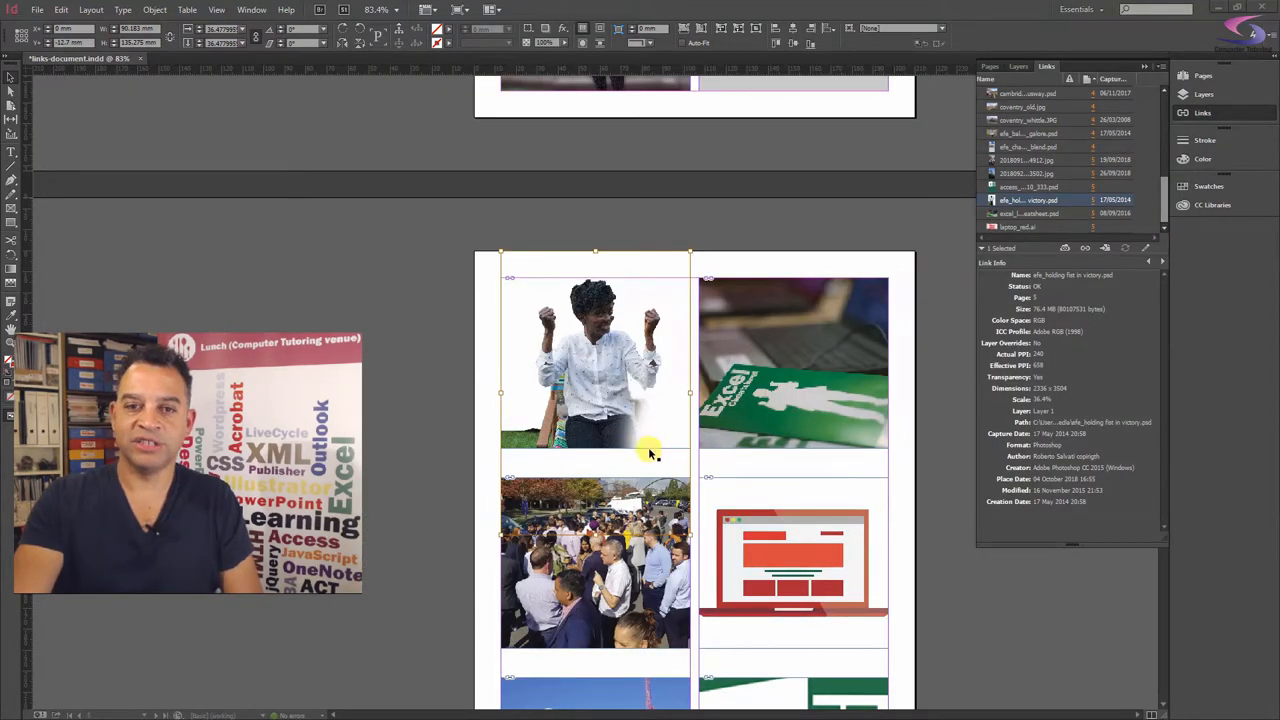
mouse_move(886, 488)
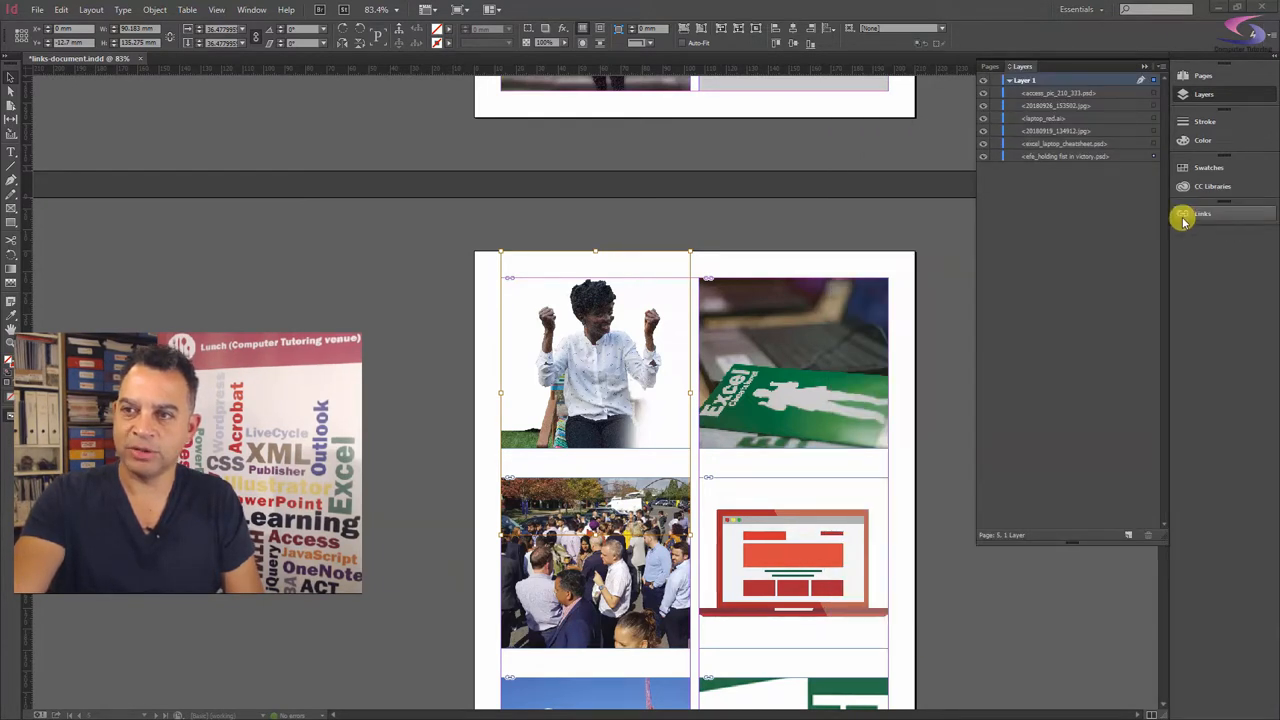
Step: Reopen the Links panel in InDesign showing the updated raised-fists photo
click(1202, 212)
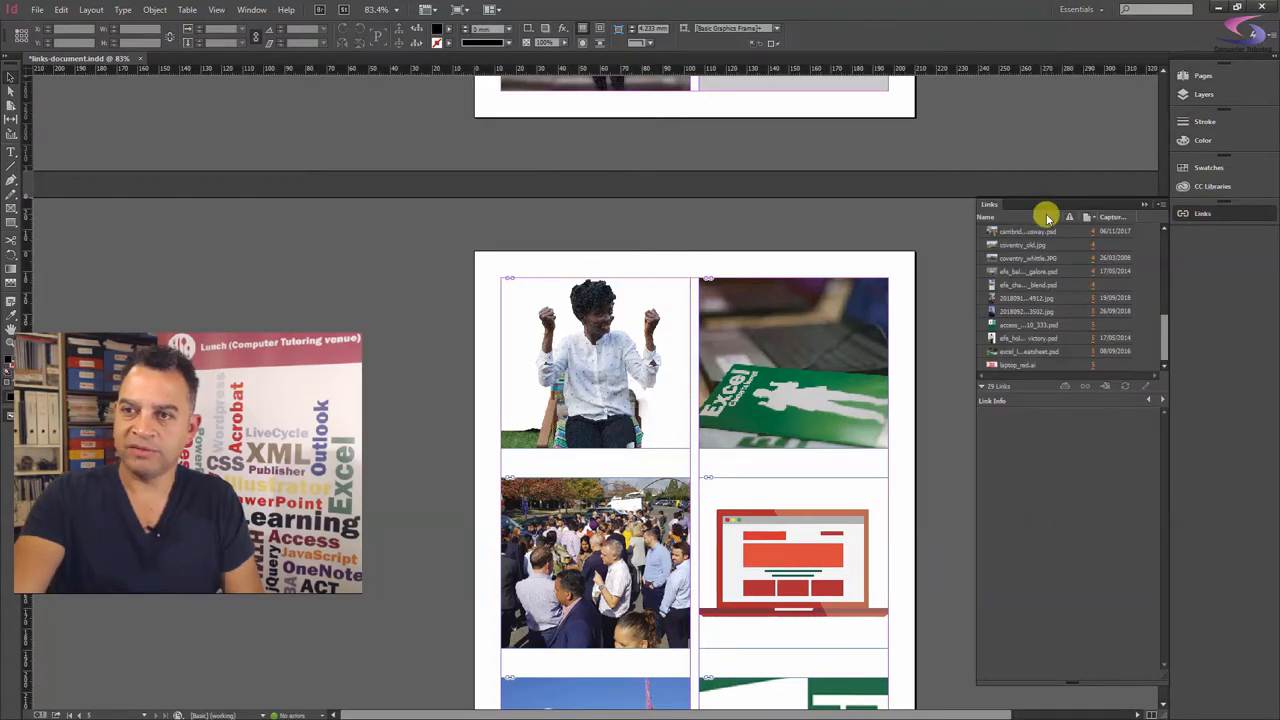